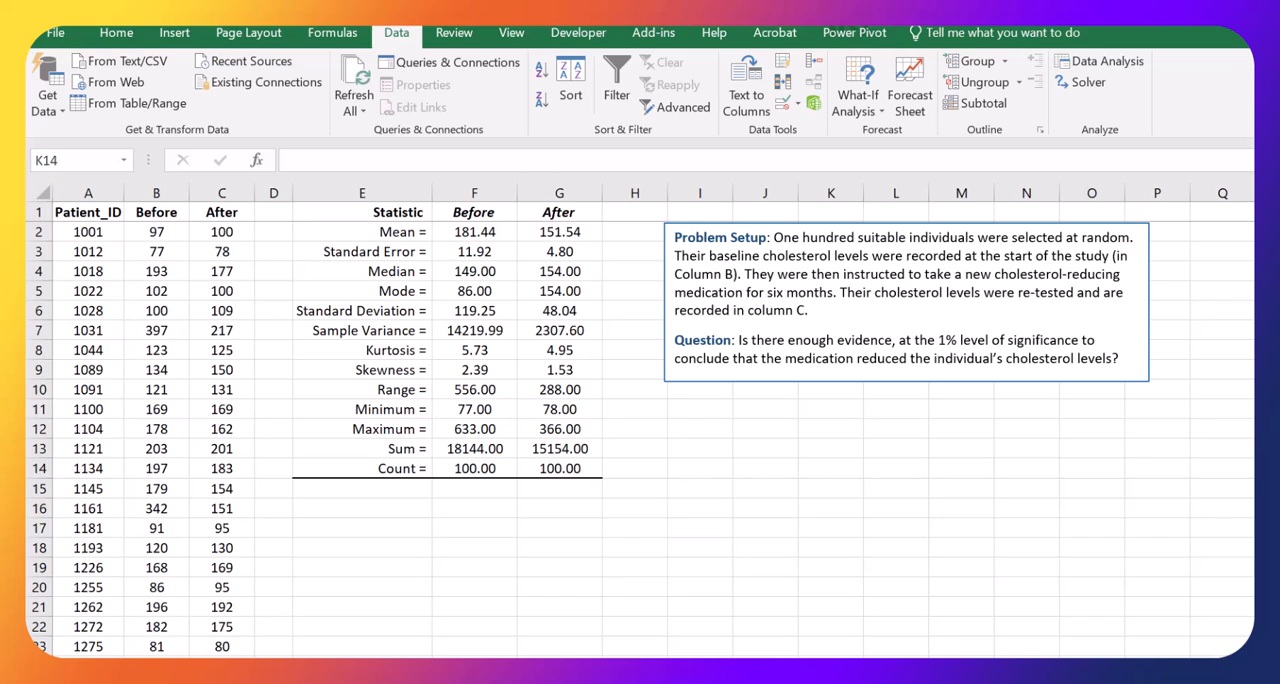
{"action": "mouse_move", "coordinate": [498, 228]}
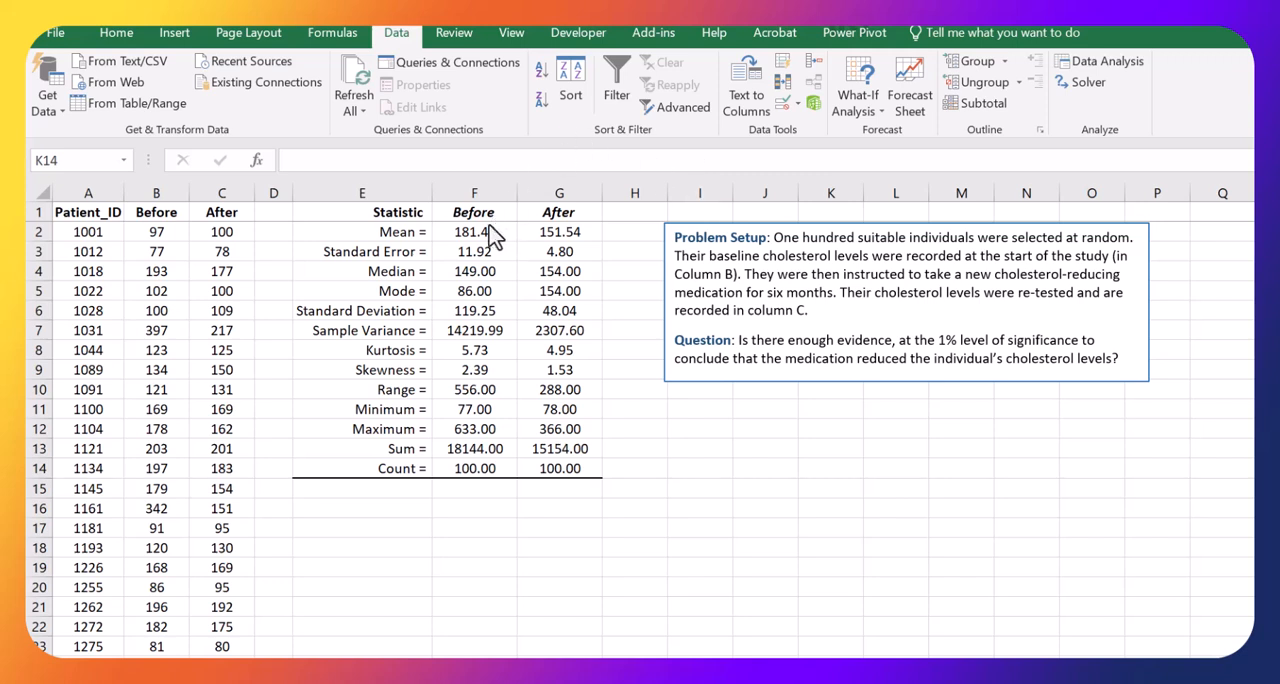
{"action": "mouse_move", "coordinate": [485, 235]}
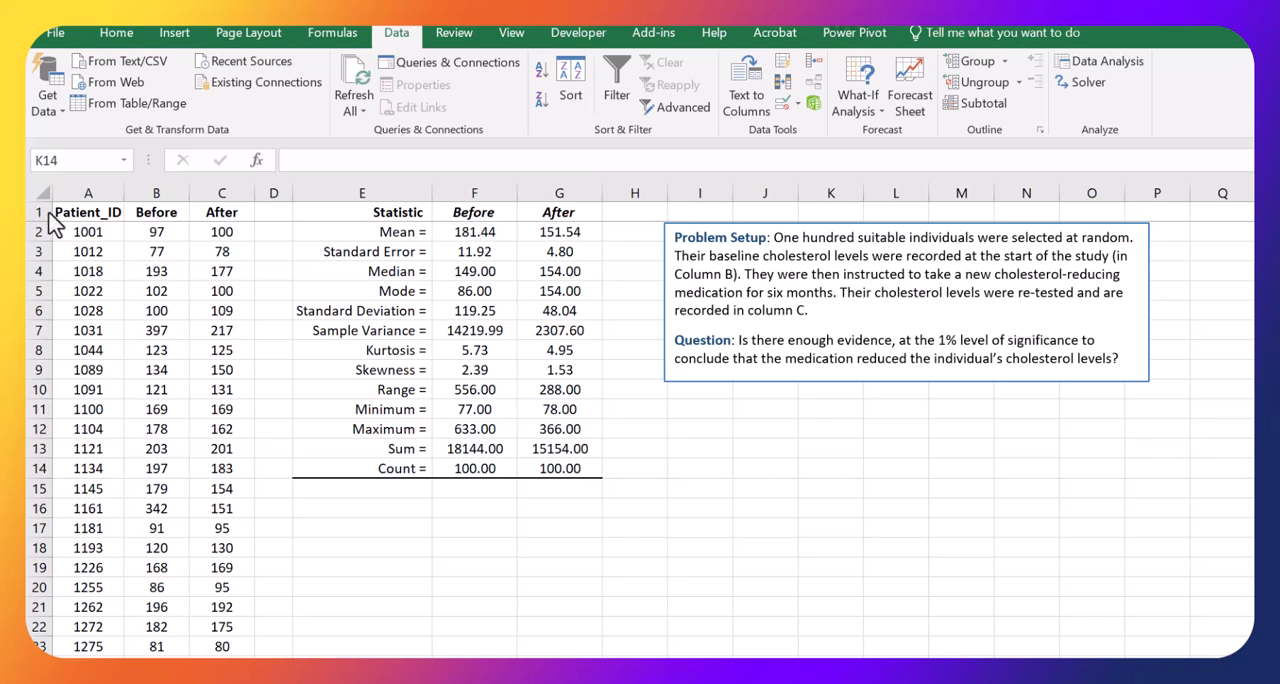
{"action": "mouse_move", "coordinate": [442, 180]}
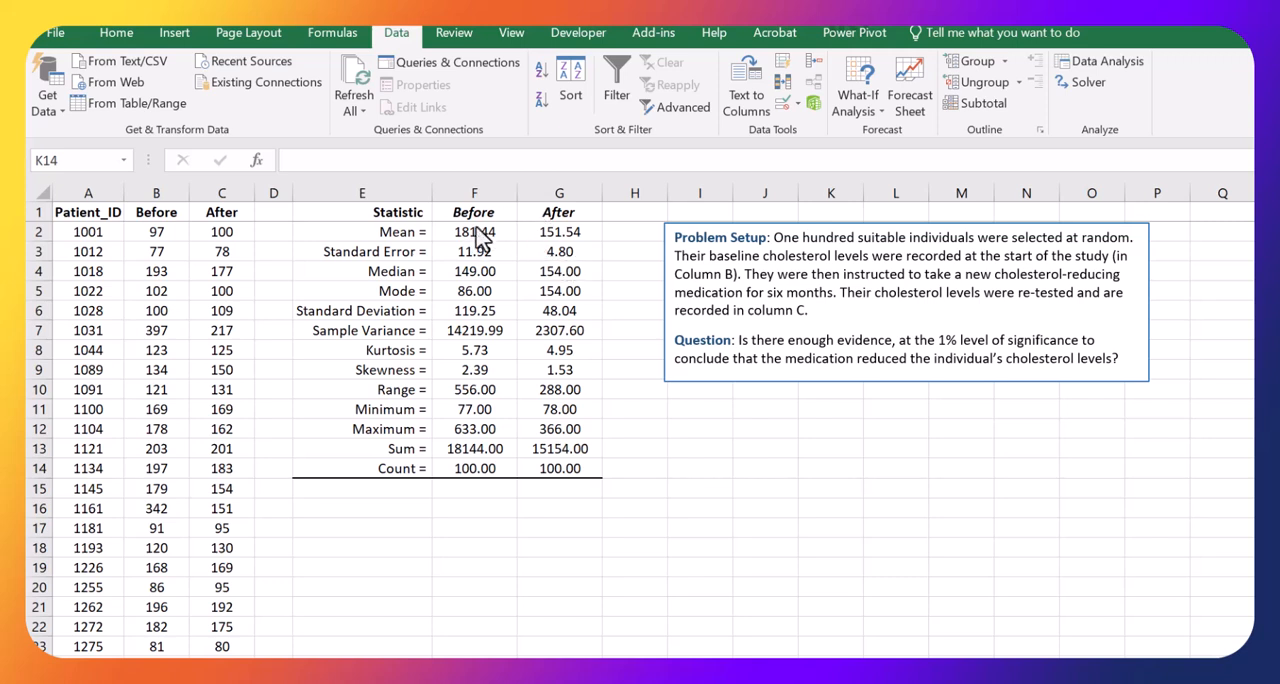
{"action": "mouse_move", "coordinate": [470, 245]}
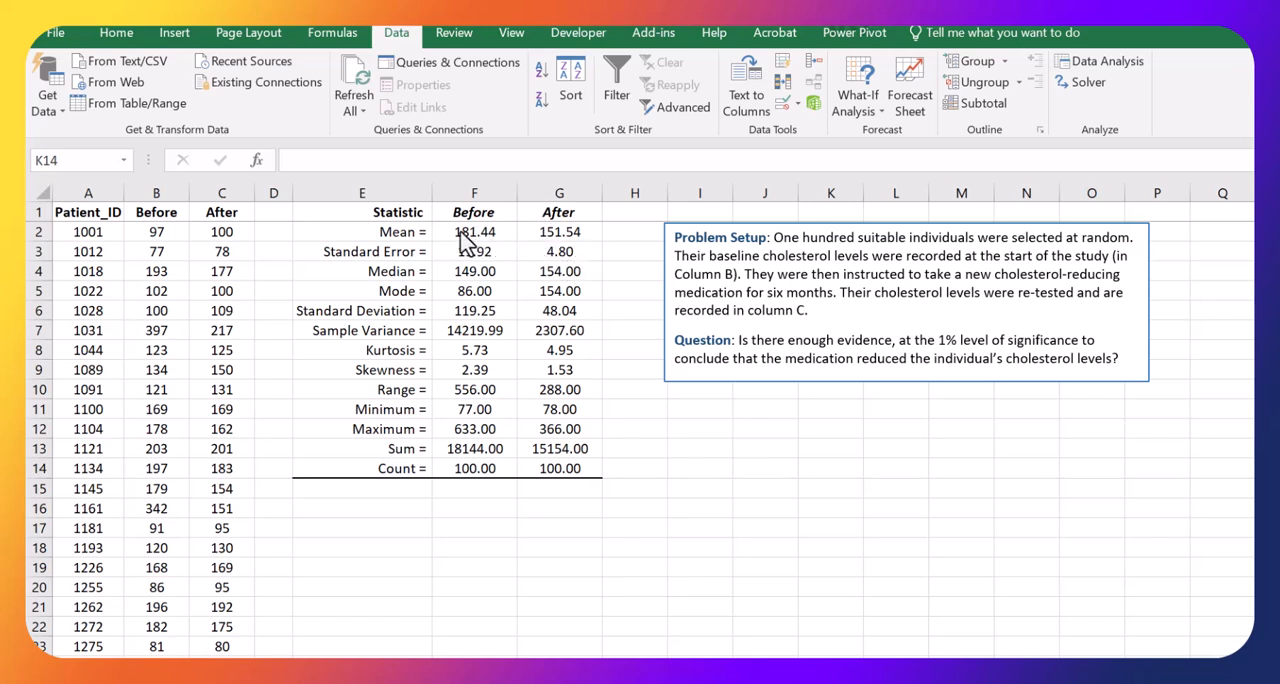
{"action": "mouse_move", "coordinate": [138, 256]}
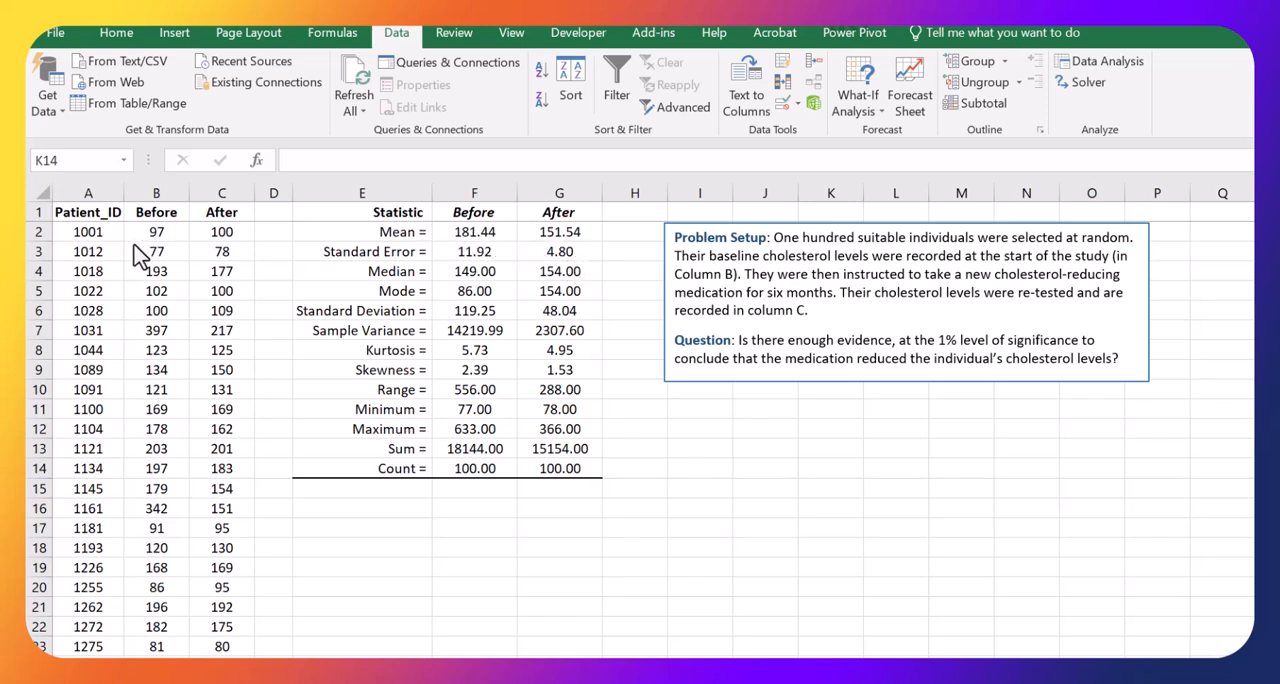
{"action": "mouse_move", "coordinate": [172, 275]}
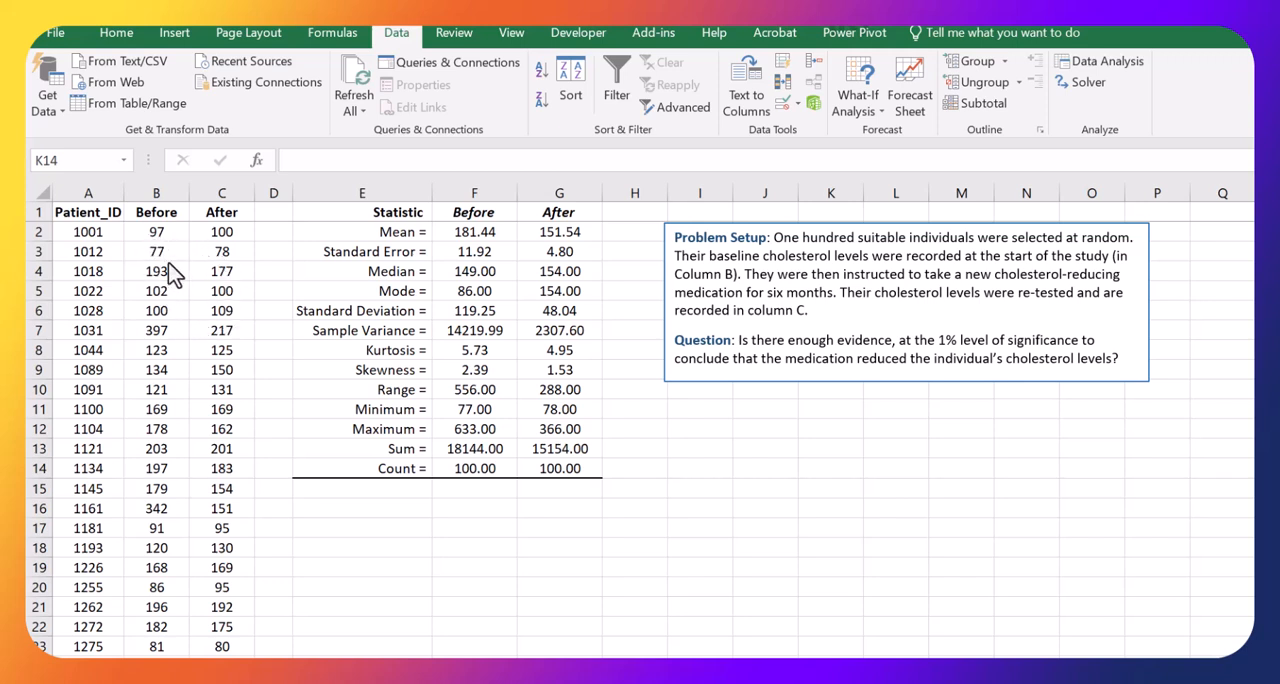
{"action": "mouse_move", "coordinate": [178, 258]}
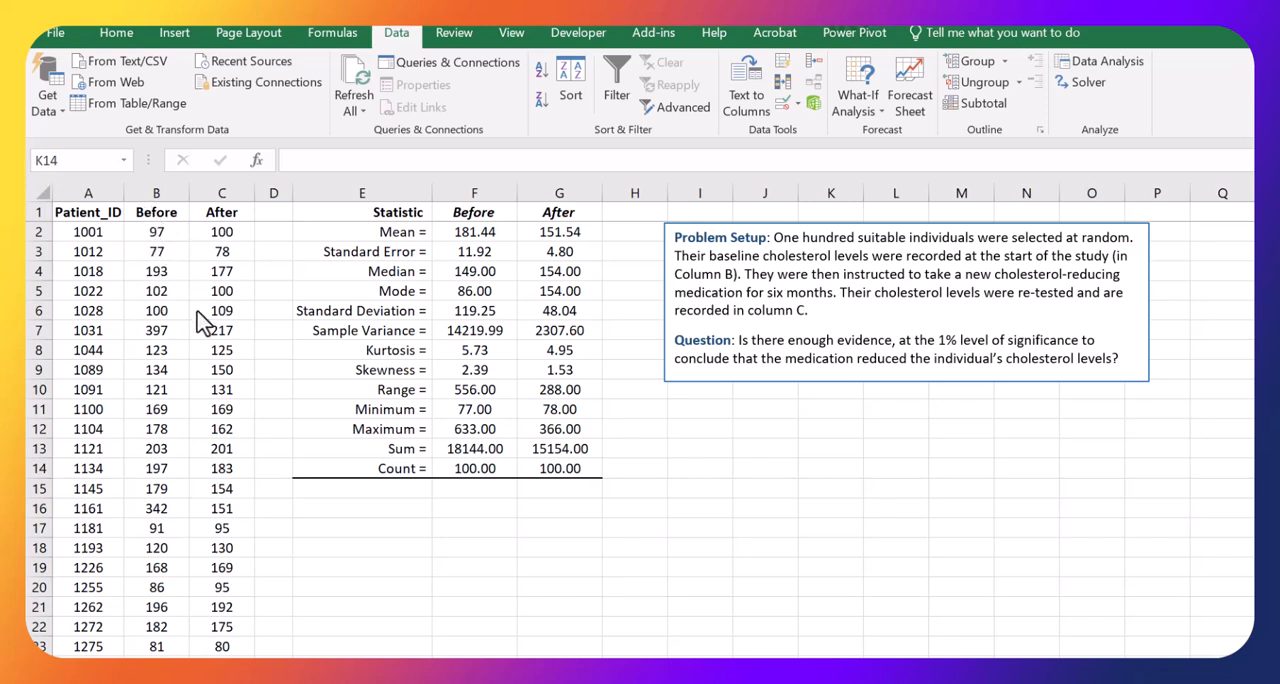
{"action": "mouse_move", "coordinate": [210, 265]}
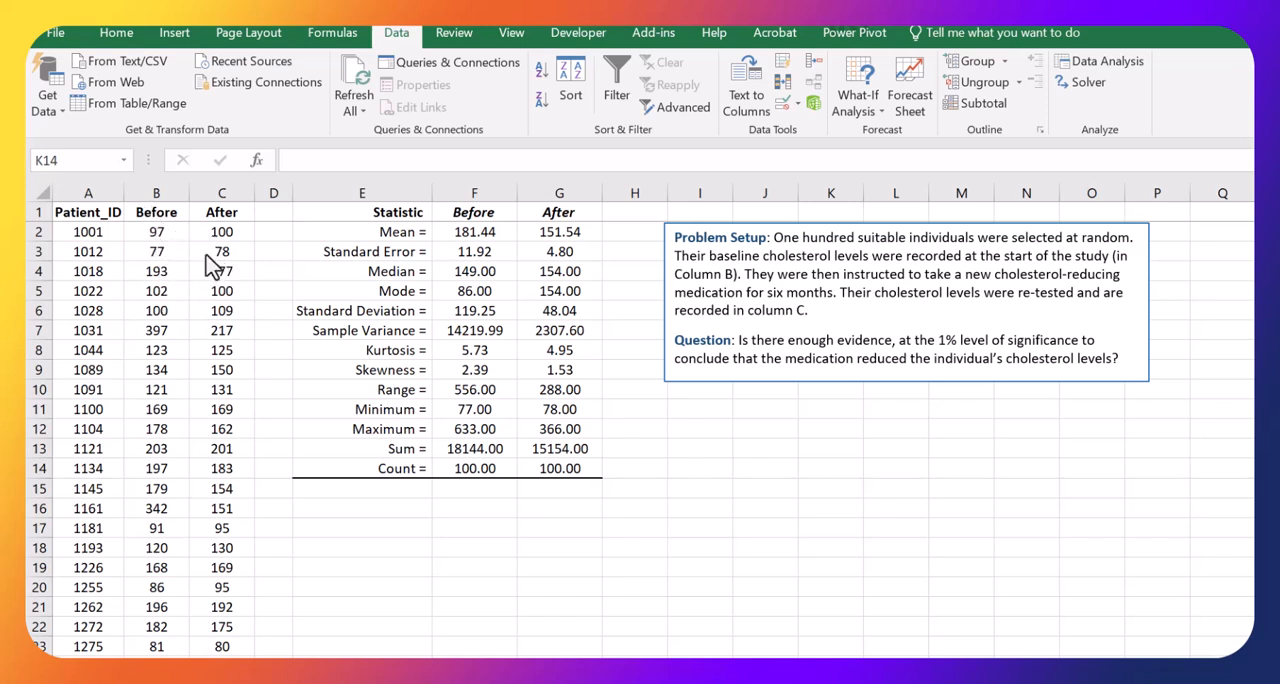
{"action": "mouse_move", "coordinate": [158, 267]}
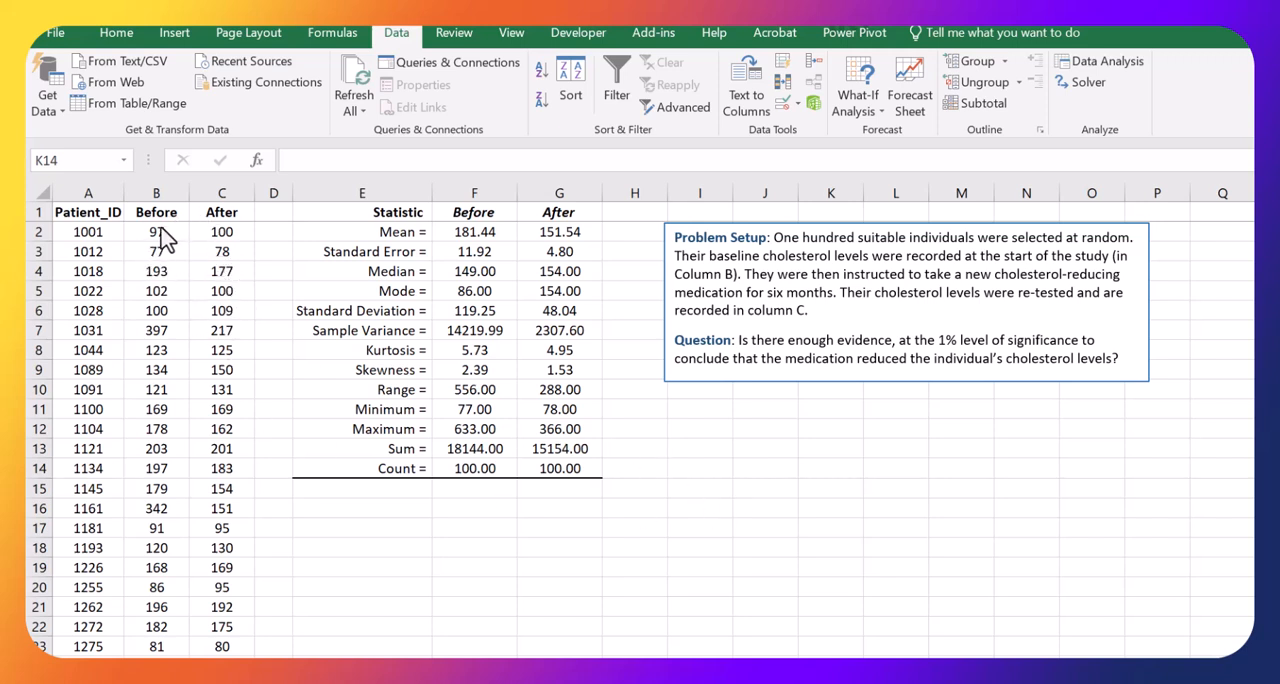
- Insert 'average' before 'individual's' in the question and widen the text box to fit
{"action": "left_click", "coordinate": [900, 280]}
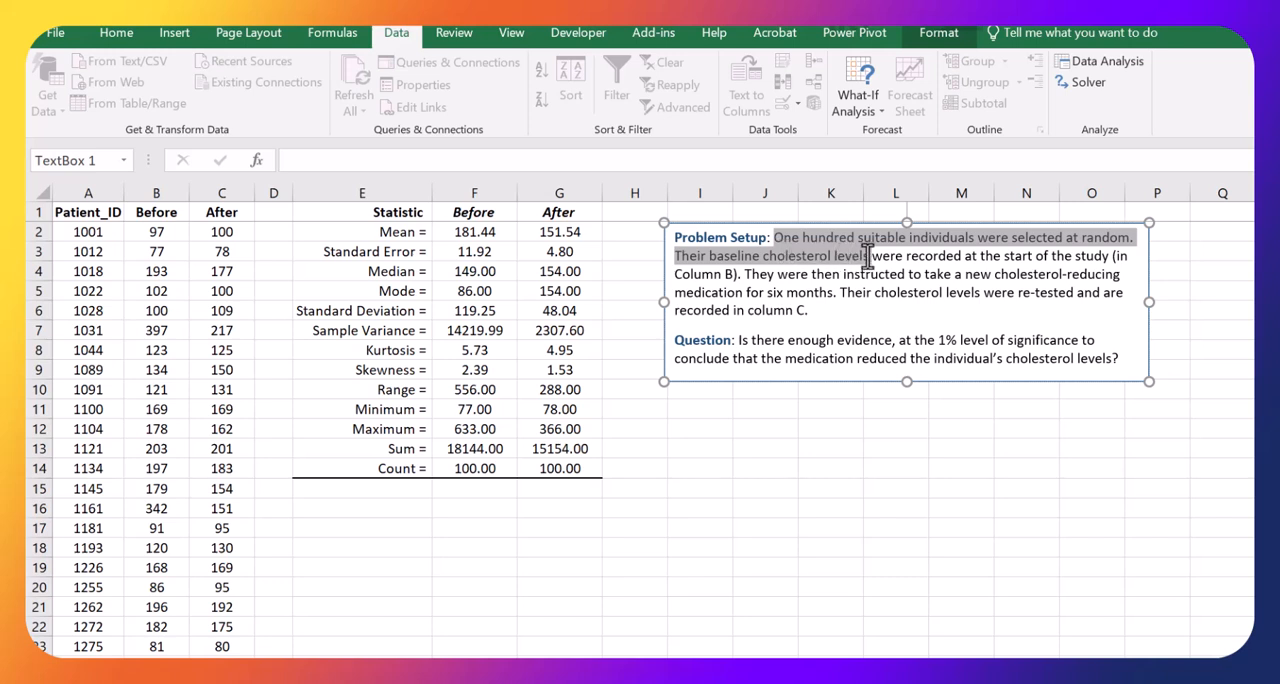
{"action": "double_click", "coordinate": [851, 256]}
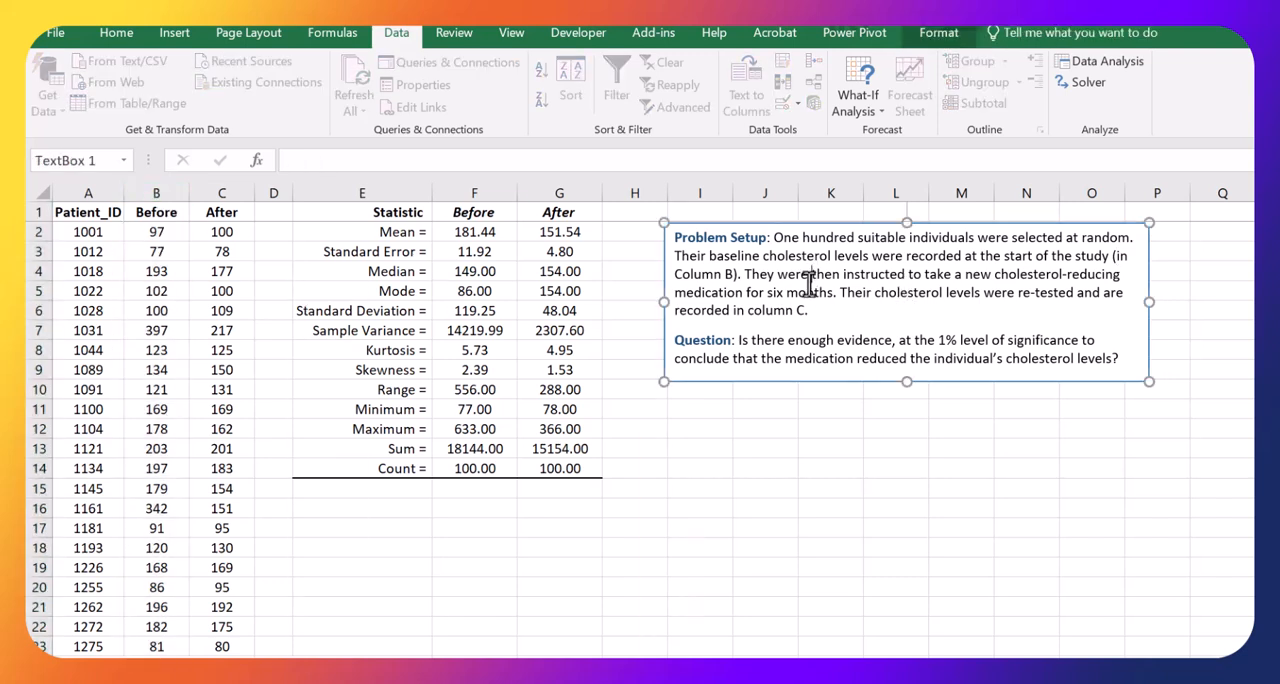
{"action": "double_click", "coordinate": [708, 292]}
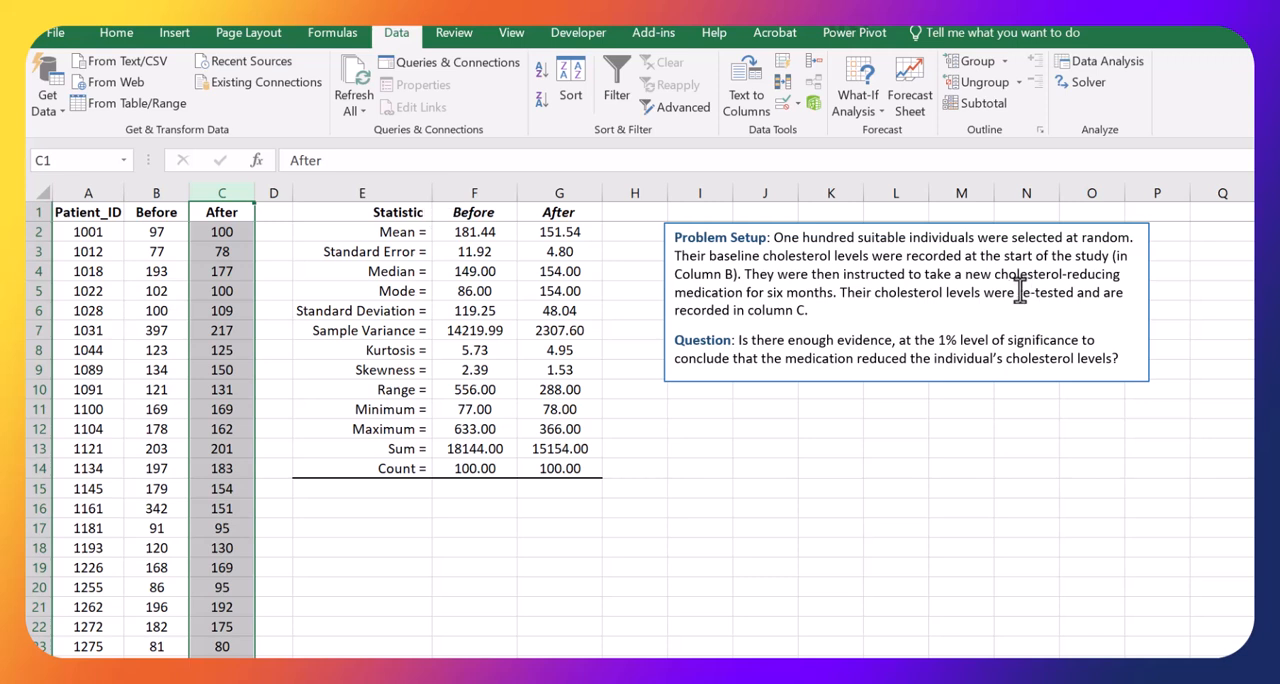
{"action": "left_click", "coordinate": [900, 290]}
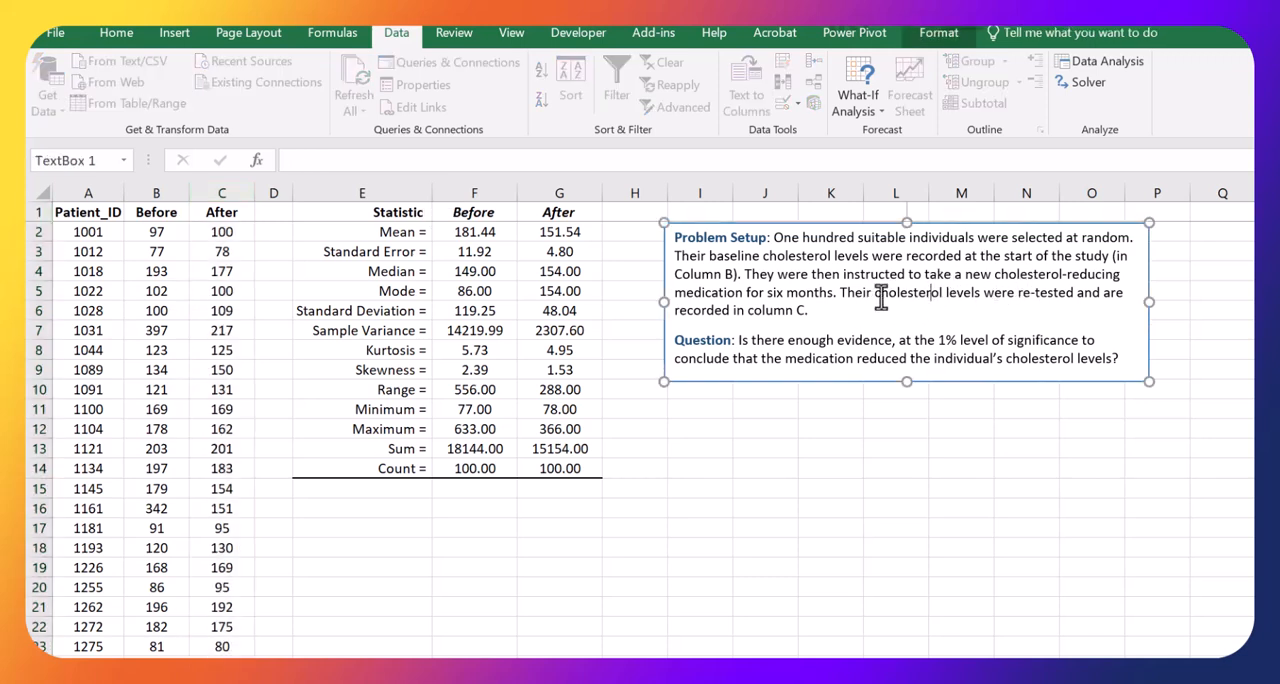
{"action": "left_click", "coordinate": [221, 212]}
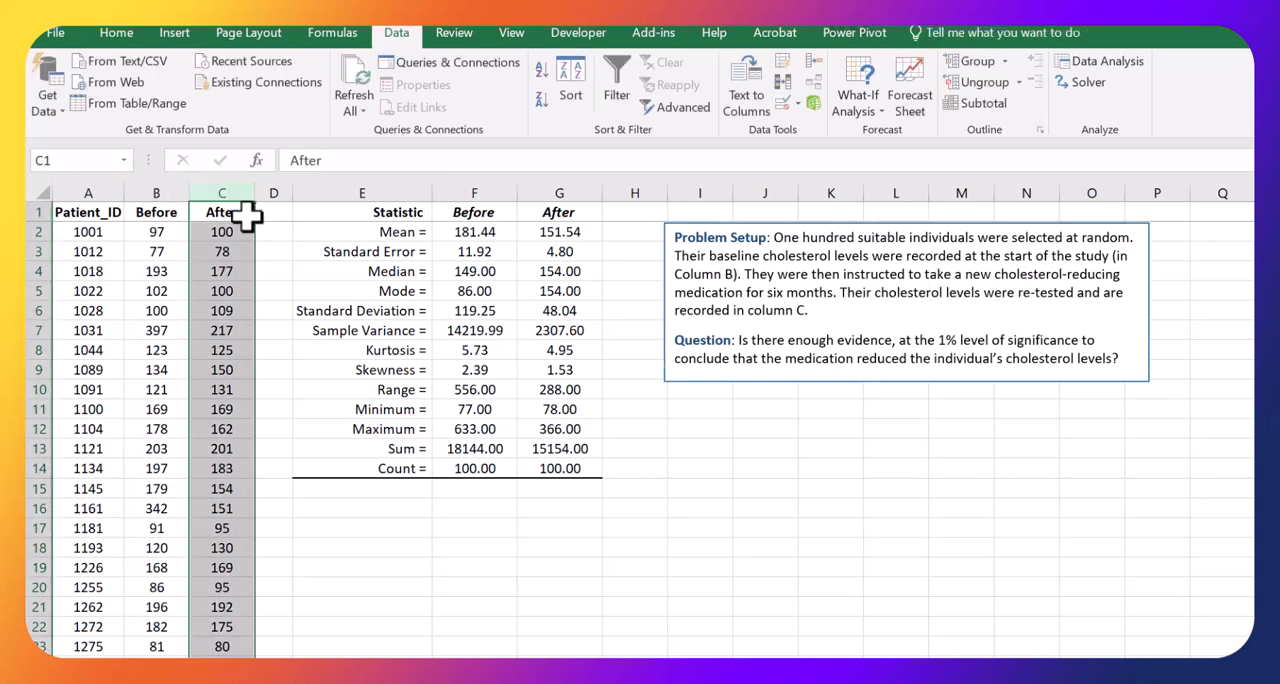
{"action": "left_click", "coordinate": [835, 305]}
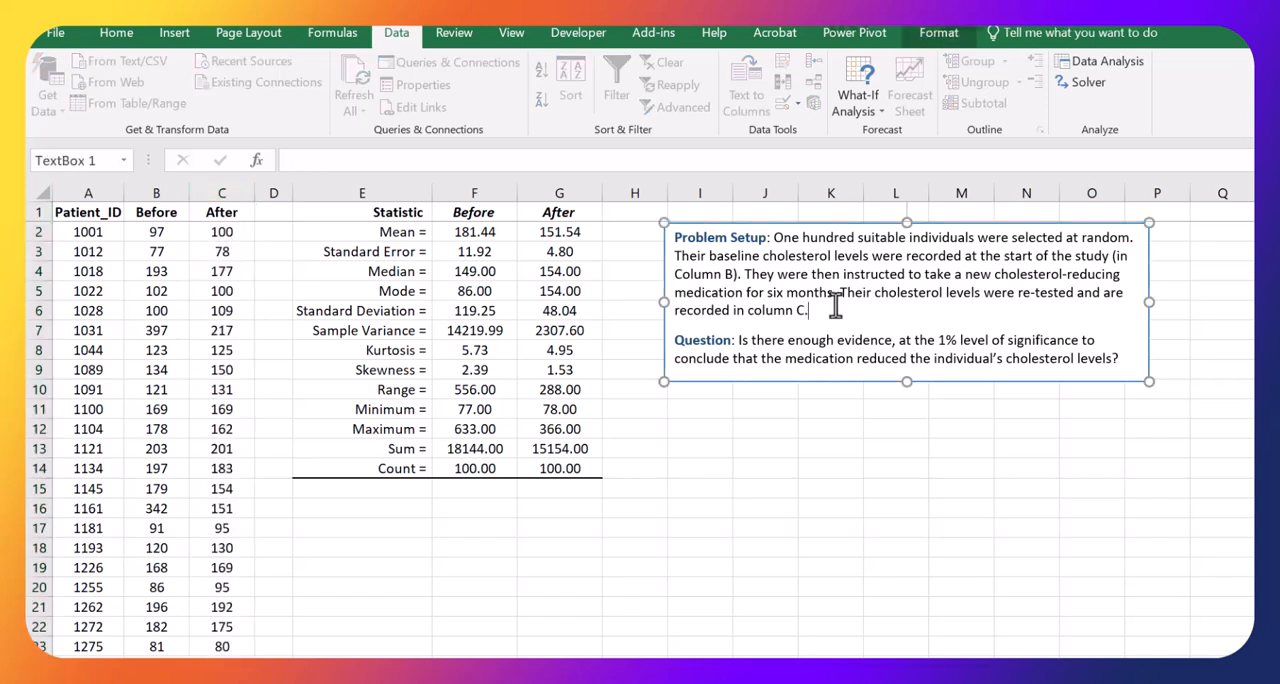
{"action": "mouse_move", "coordinate": [192, 190]}
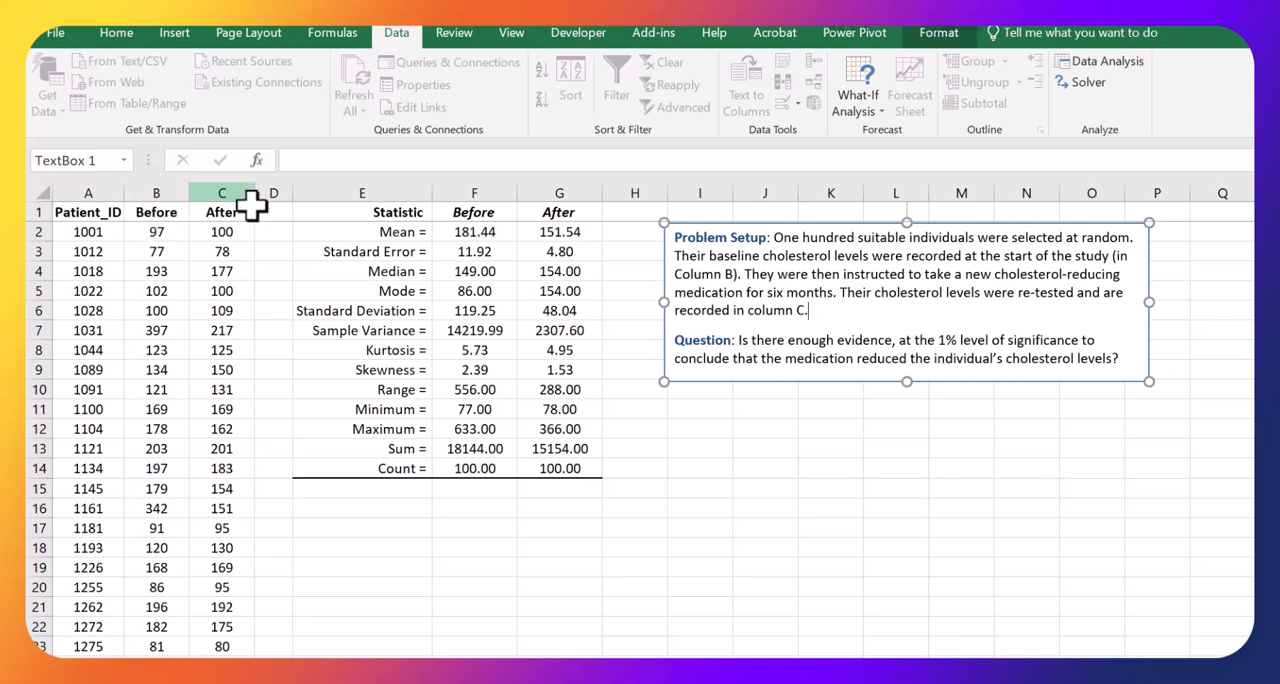
{"action": "mouse_move", "coordinate": [878, 311]}
{"action": "type", "text": "average "}
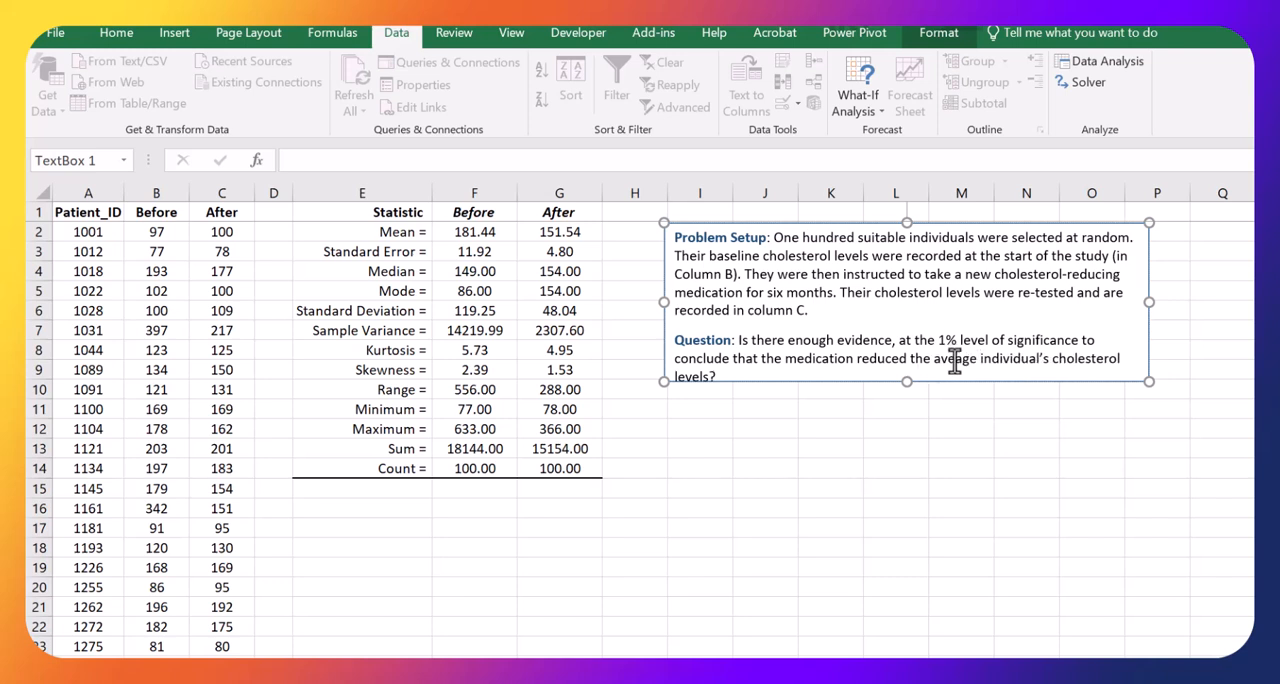
{"action": "mouse_move", "coordinate": [1040, 330]}
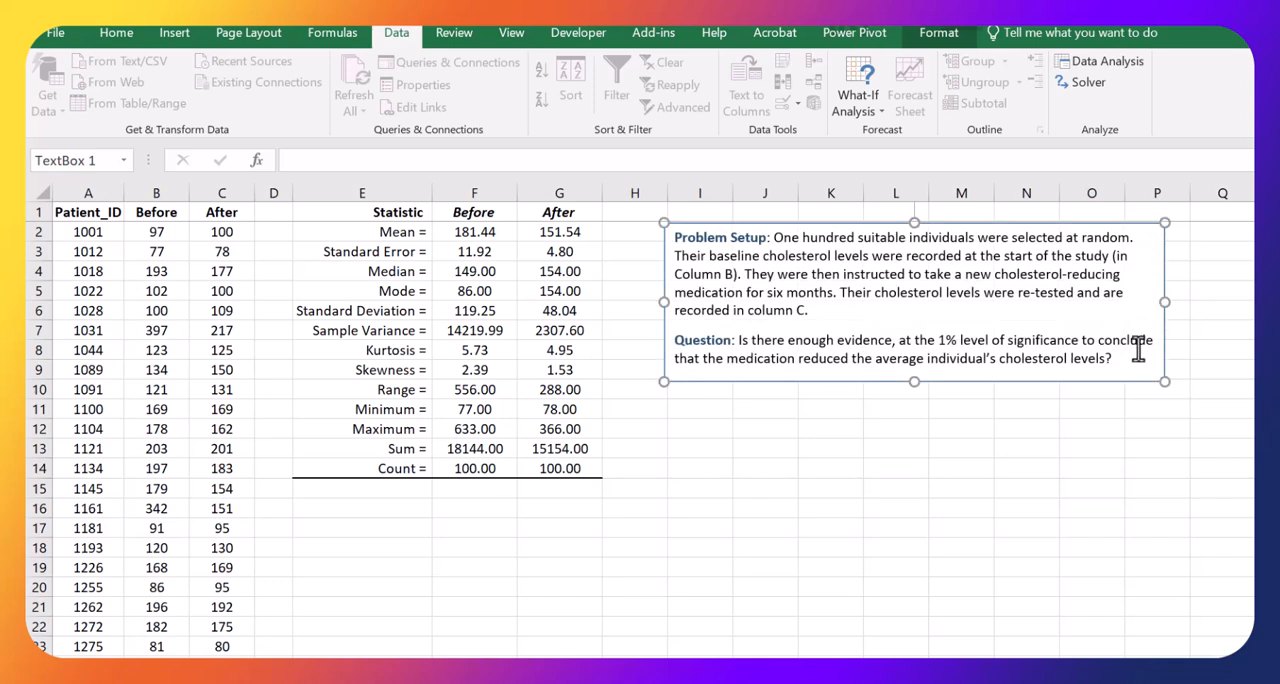
{"action": "left_click", "coordinate": [1091, 429]}
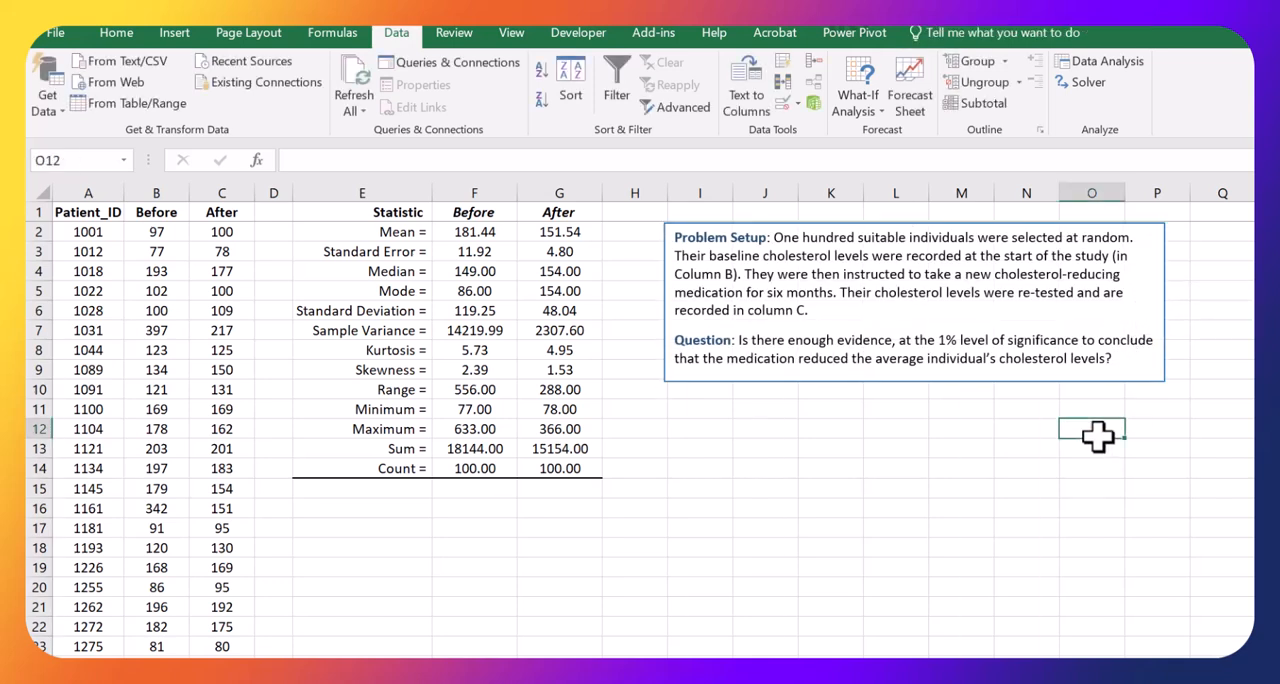
- Pick 't-Test: Paired Two Sample for Means' from the Data Analysis tools
{"action": "left_click", "coordinate": [765, 488]}
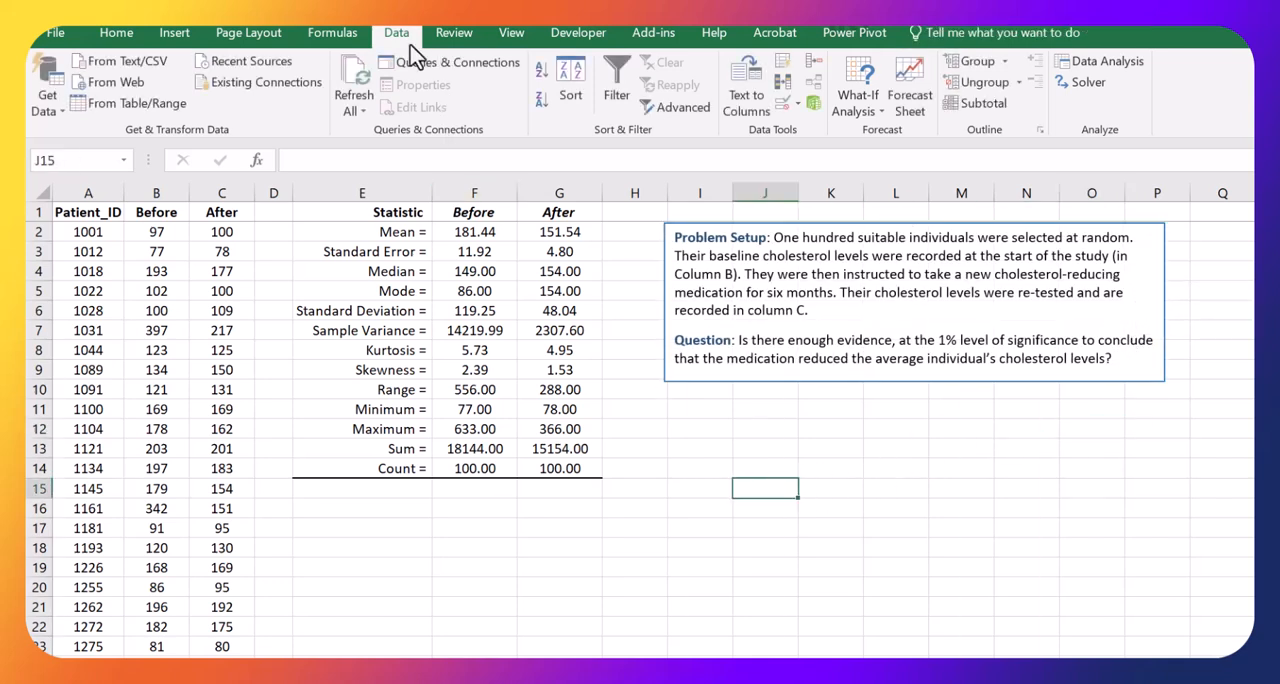
{"action": "mouse_move", "coordinate": [710, 165]}
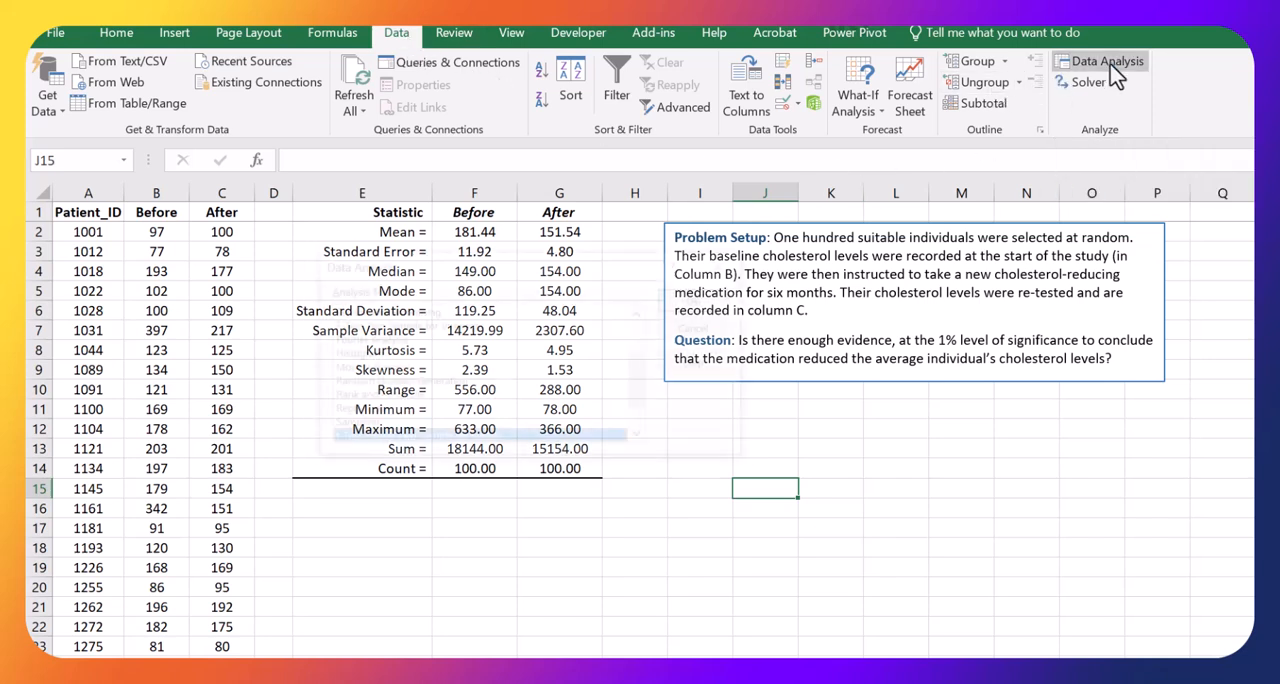
{"action": "left_click", "coordinate": [1099, 61]}
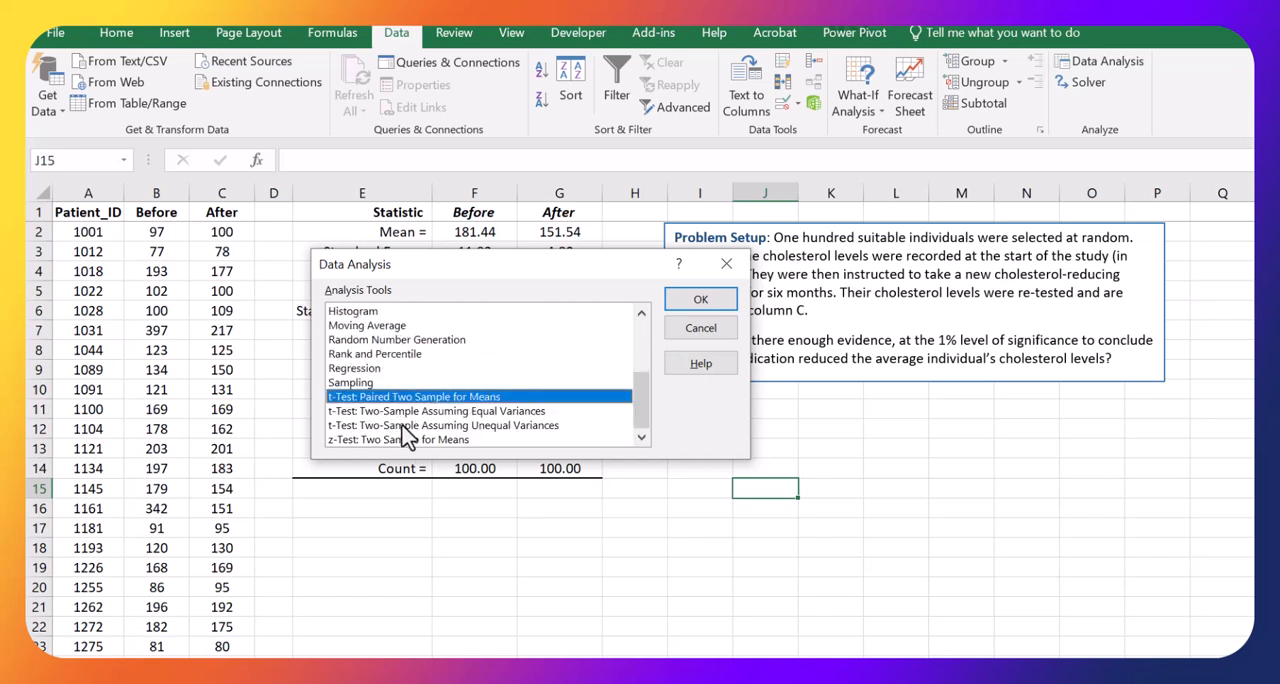
{"action": "mouse_move", "coordinate": [485, 410]}
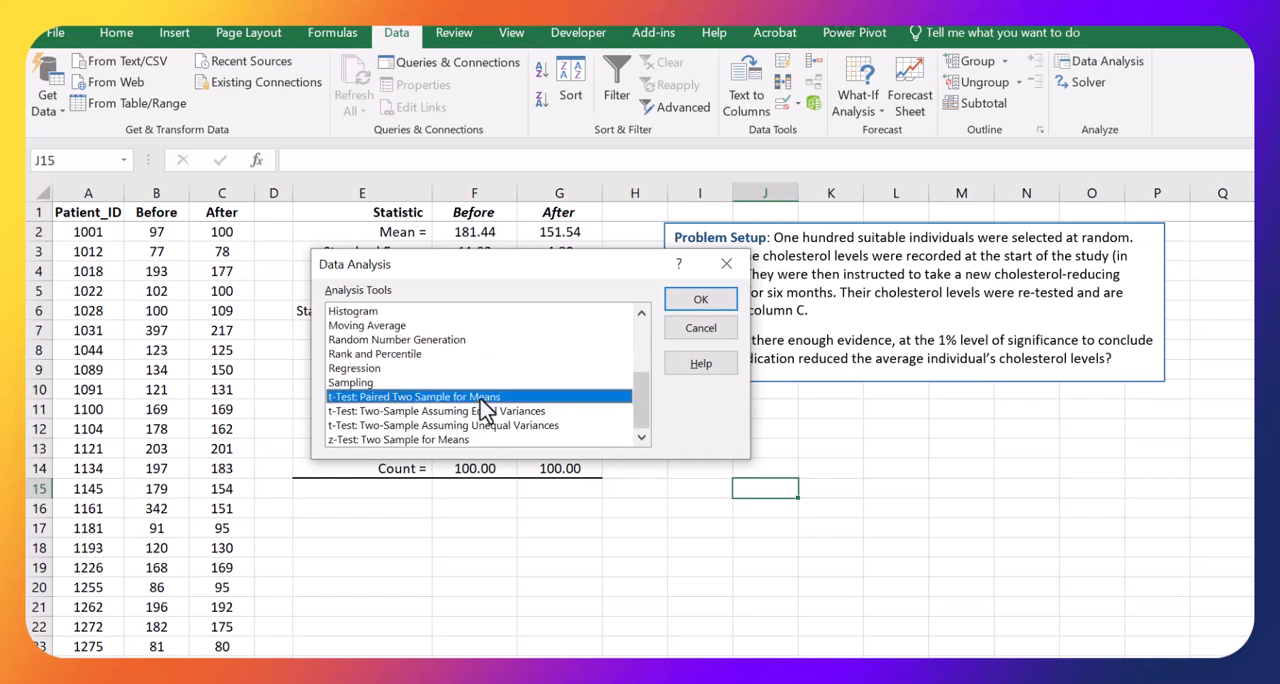
{"action": "mouse_move", "coordinate": [177, 232]}
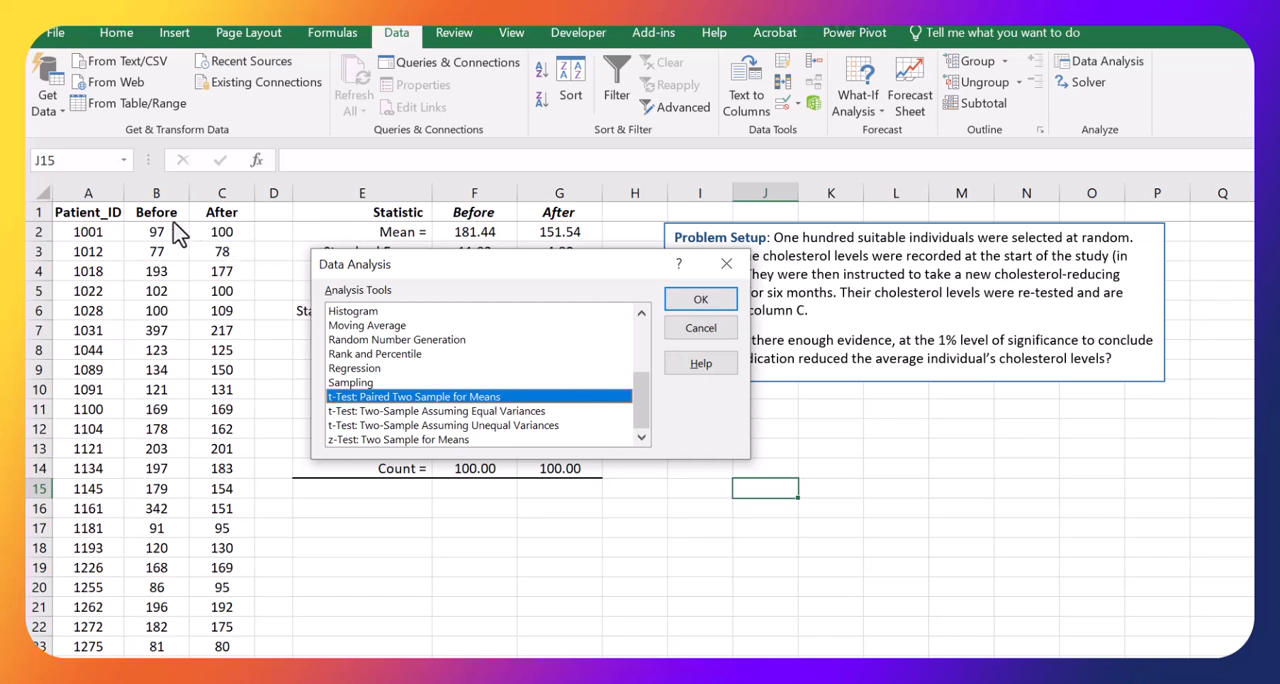
{"action": "mouse_move", "coordinate": [224, 265]}
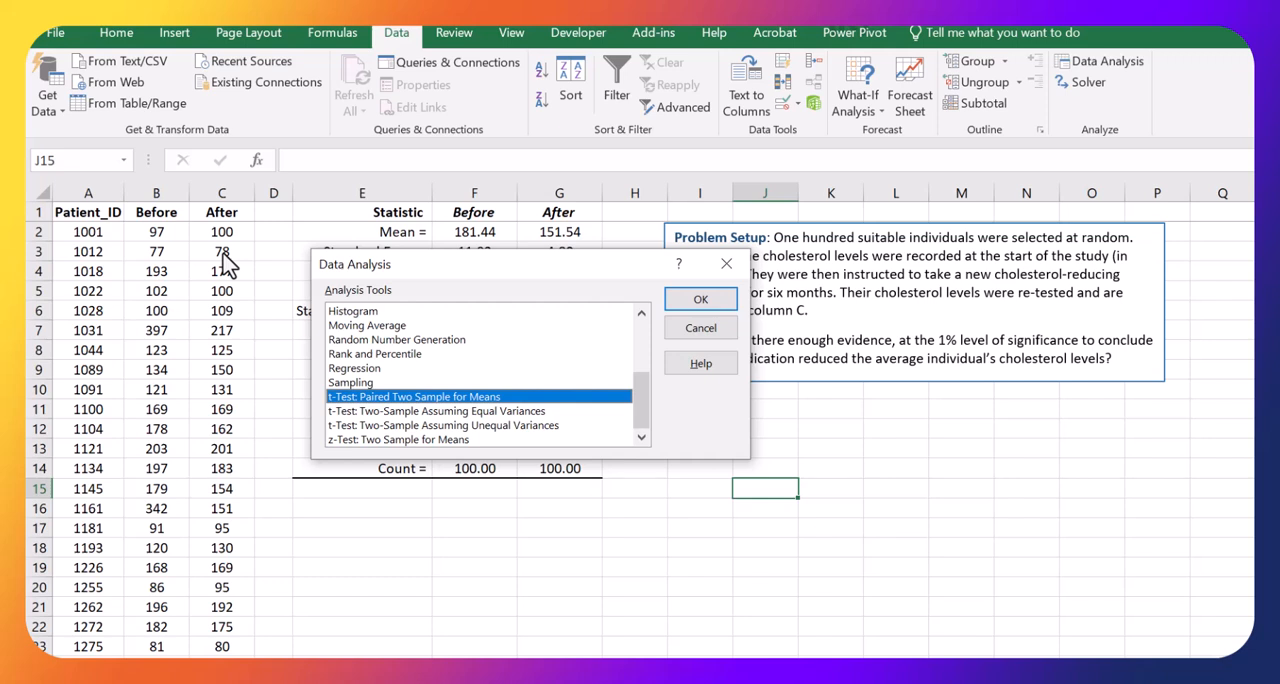
{"action": "mouse_move", "coordinate": [513, 393]}
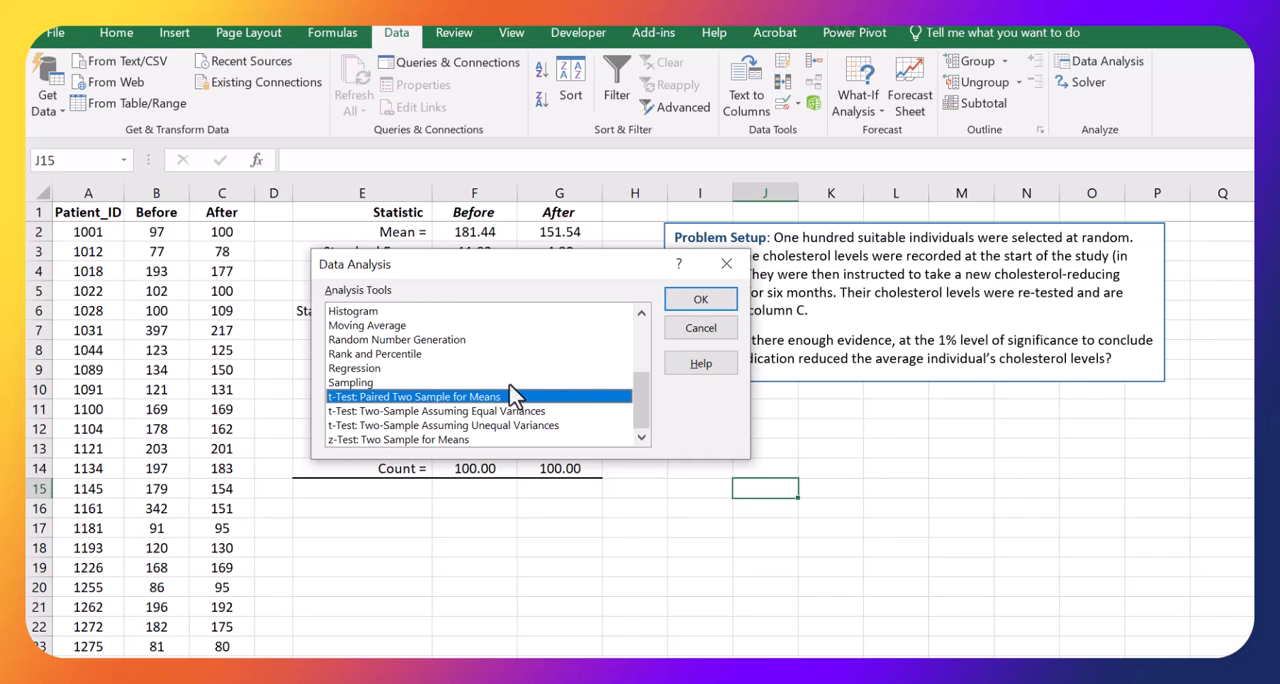
{"action": "mouse_move", "coordinate": [385, 433]}
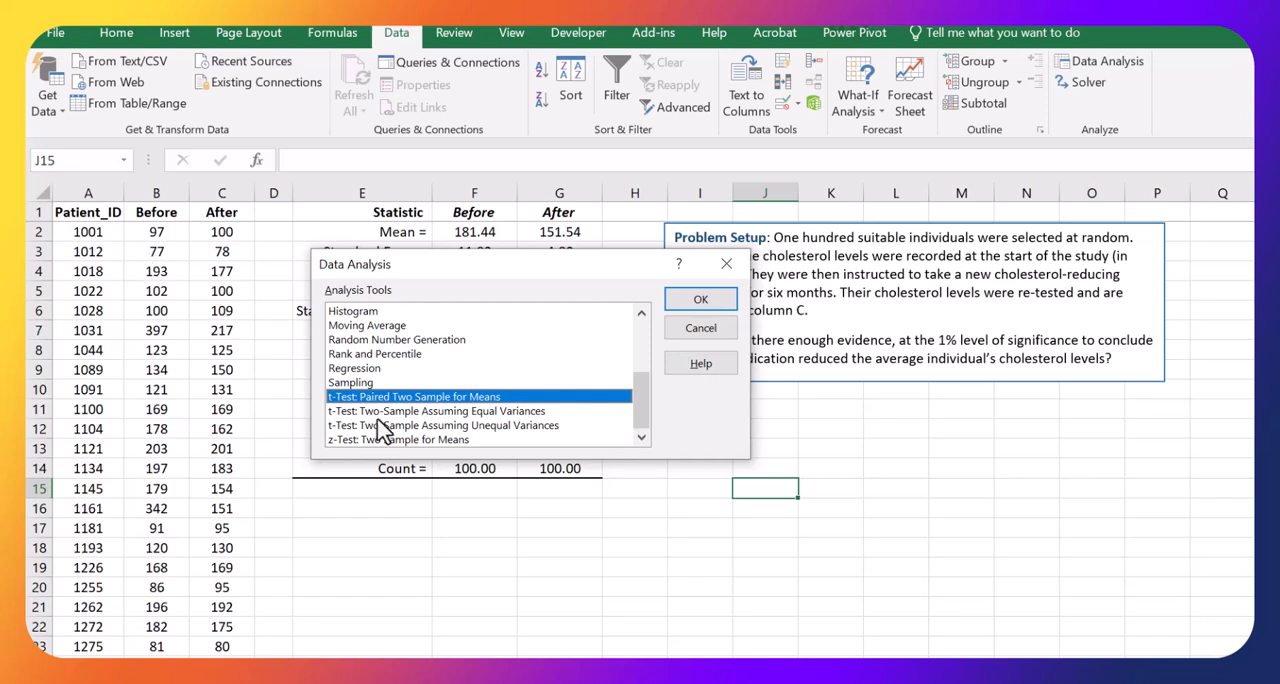
{"action": "mouse_move", "coordinate": [383, 415]}
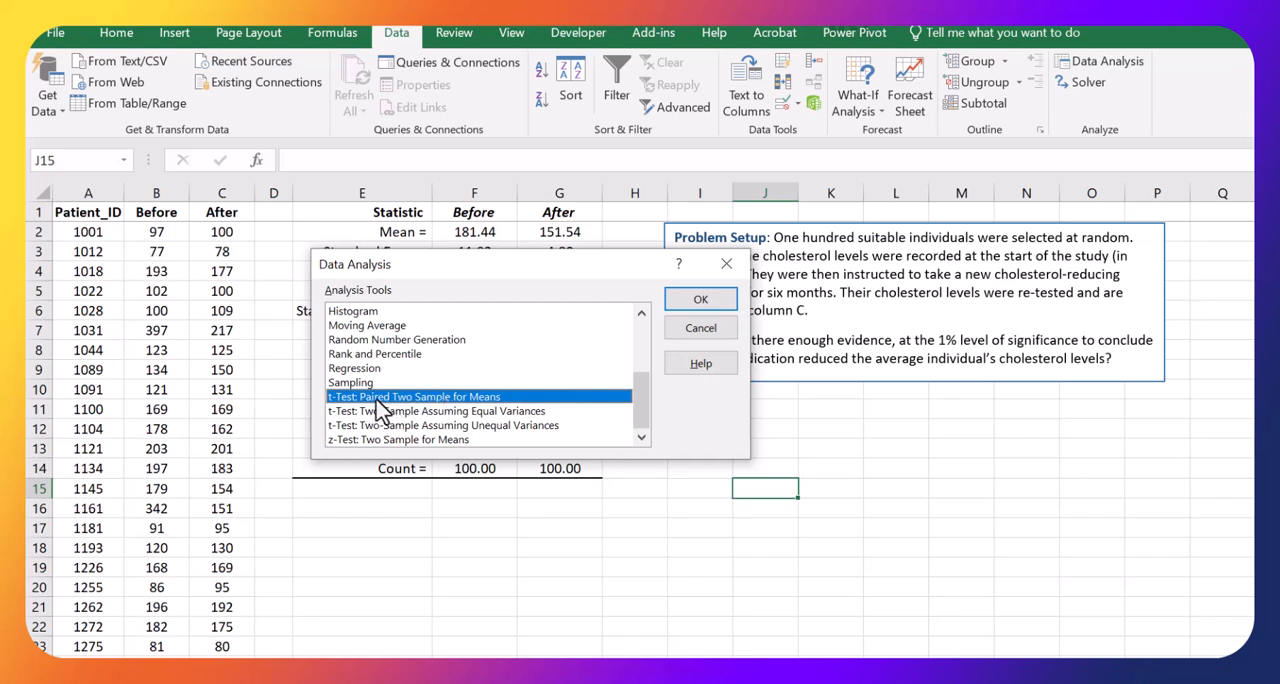
{"action": "mouse_move", "coordinate": [700, 299]}
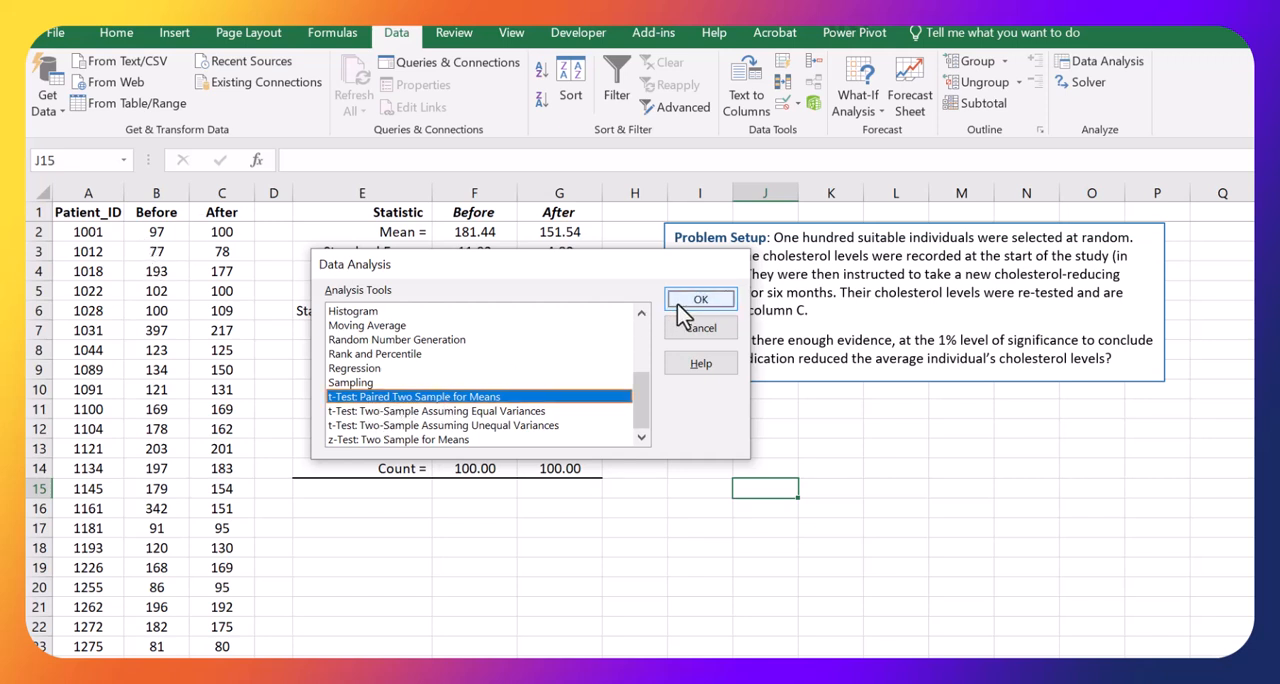
- Set the t-test variable ranges to Before $B$1:$B$101 and After $C$1:$C$101
{"action": "left_click", "coordinate": [700, 299]}
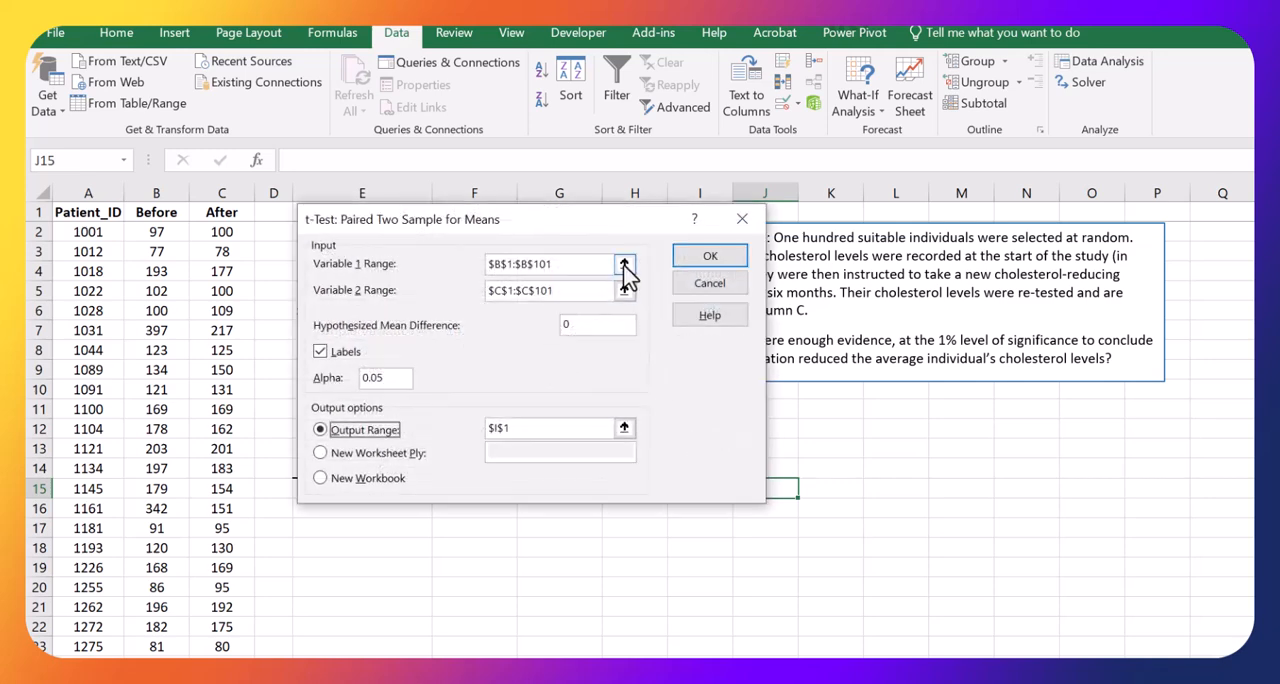
{"action": "mouse_move", "coordinate": [538, 295]}
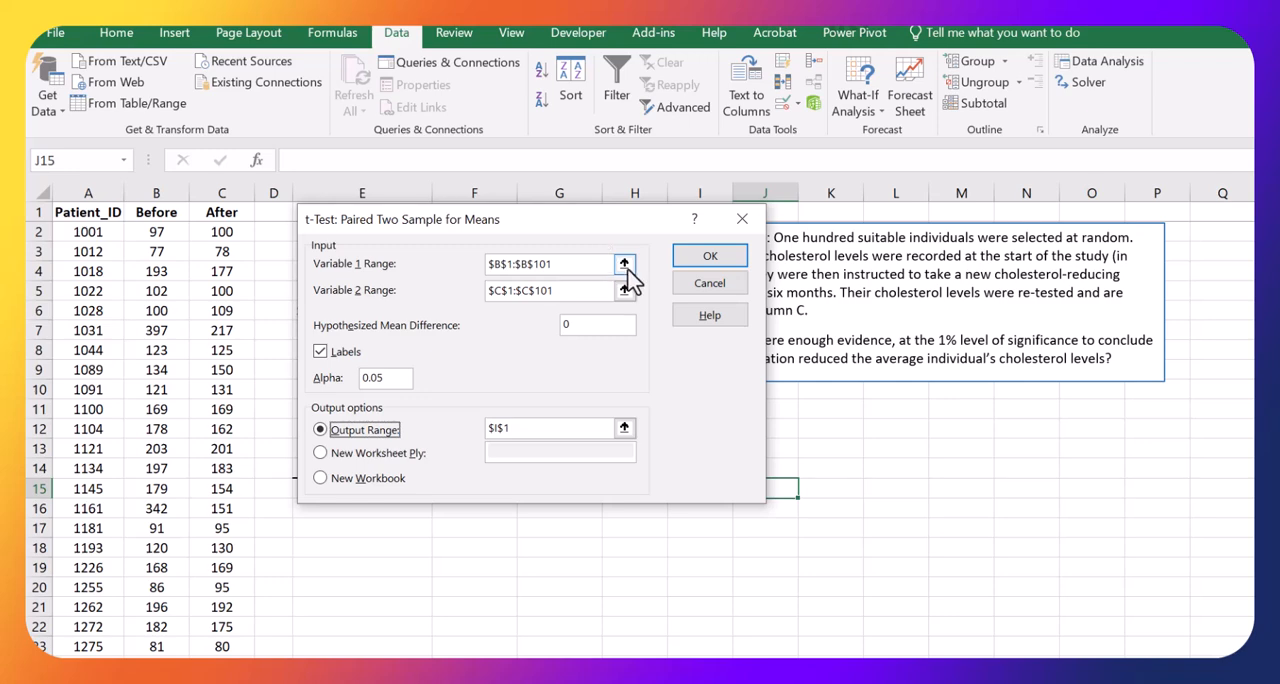
{"action": "left_click", "coordinate": [624, 263]}
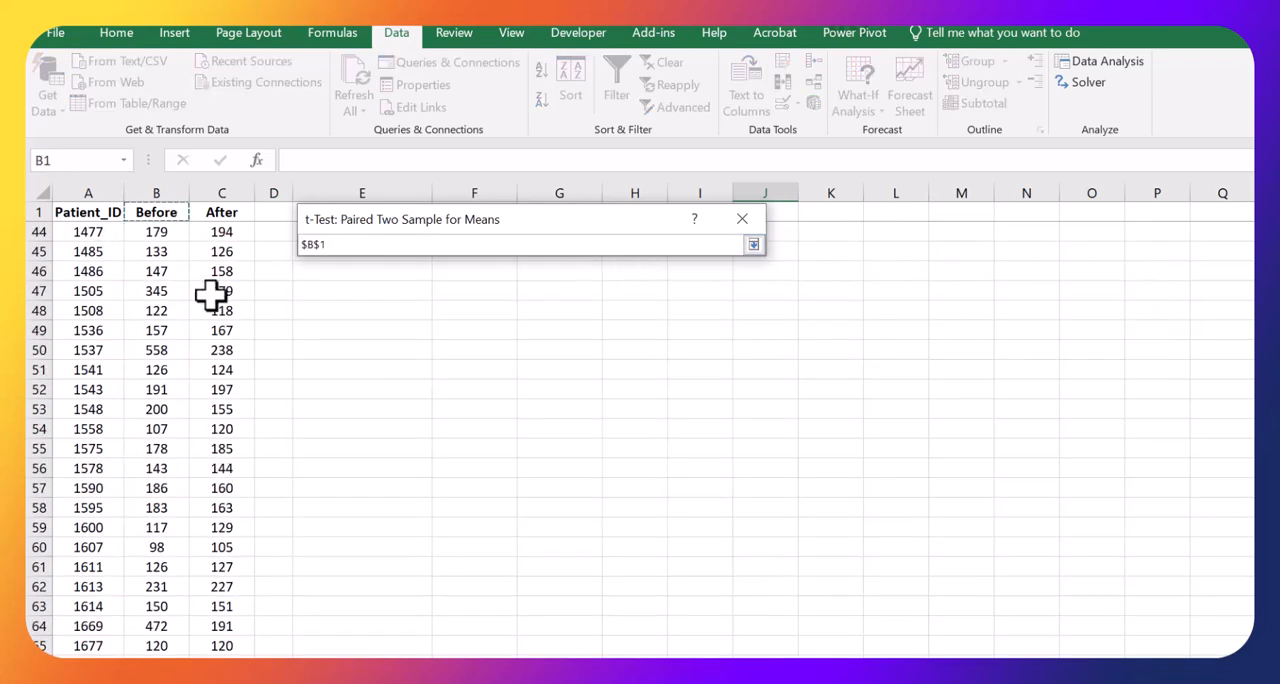
{"action": "scroll", "scroll_direction": "up", "scroll_amount": 3}
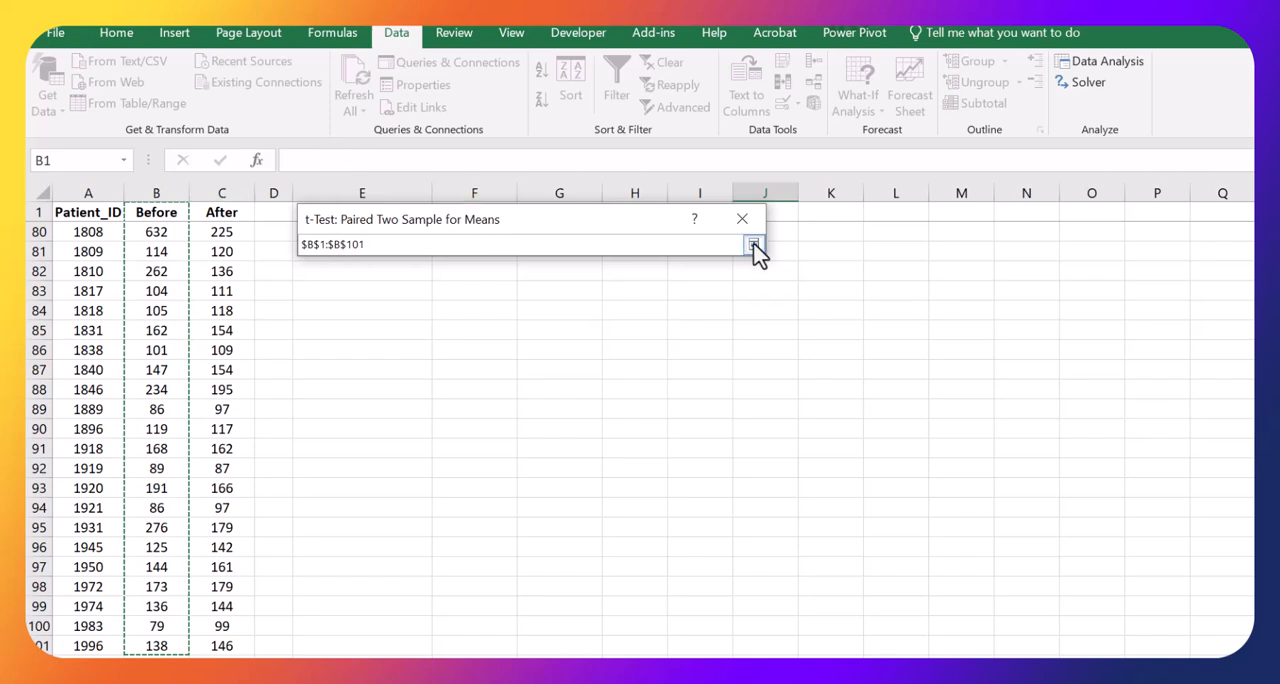
{"action": "left_click", "coordinate": [755, 244]}
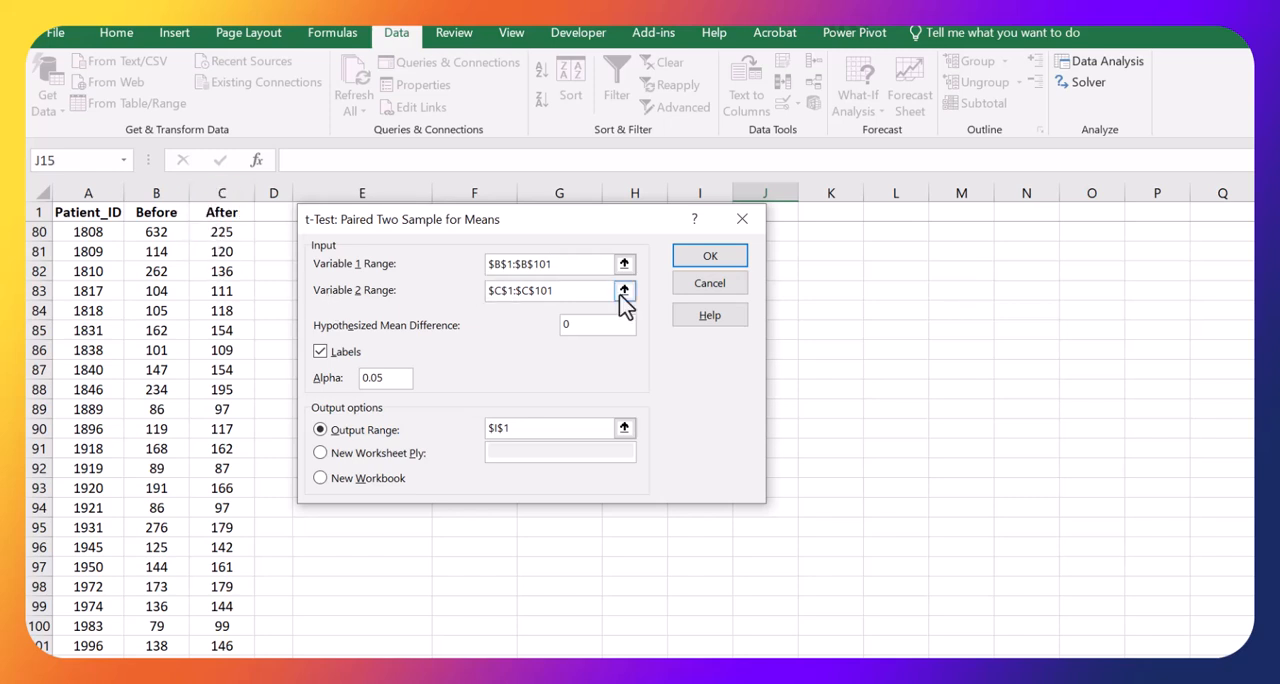
{"action": "left_click", "coordinate": [624, 290]}
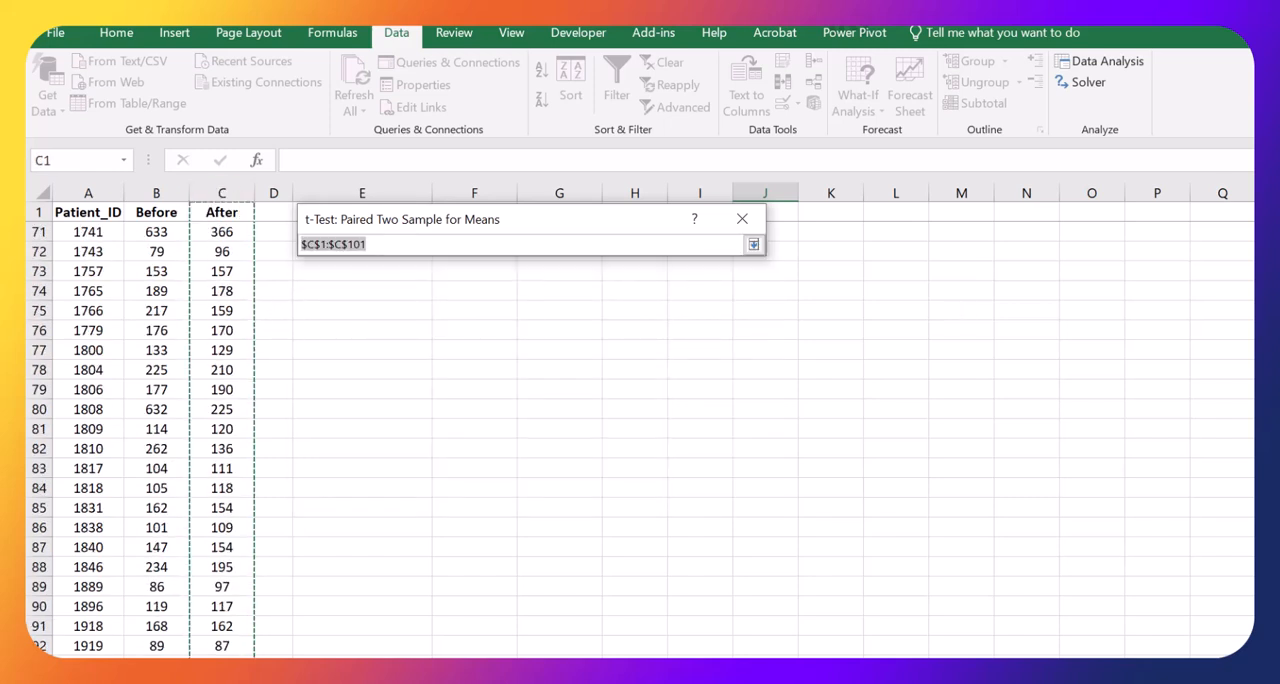
{"action": "scroll", "scroll_direction": "up", "scroll_amount": 3}
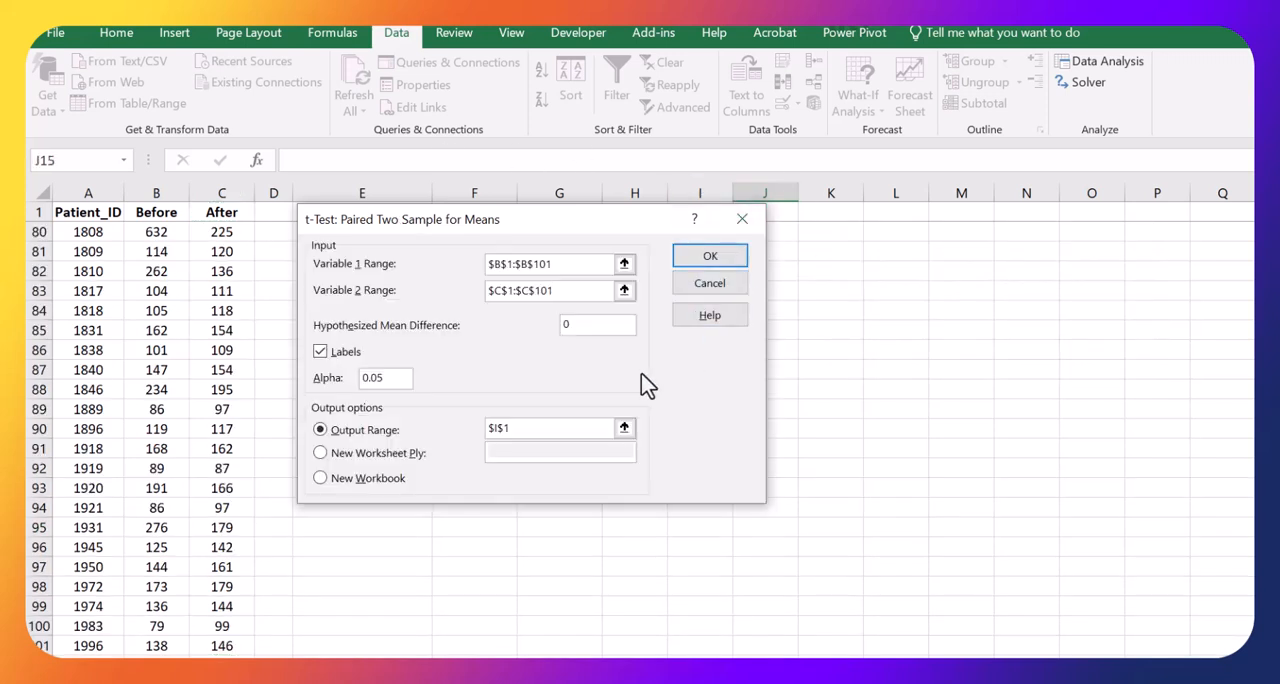
{"action": "mouse_move", "coordinate": [455, 343]}
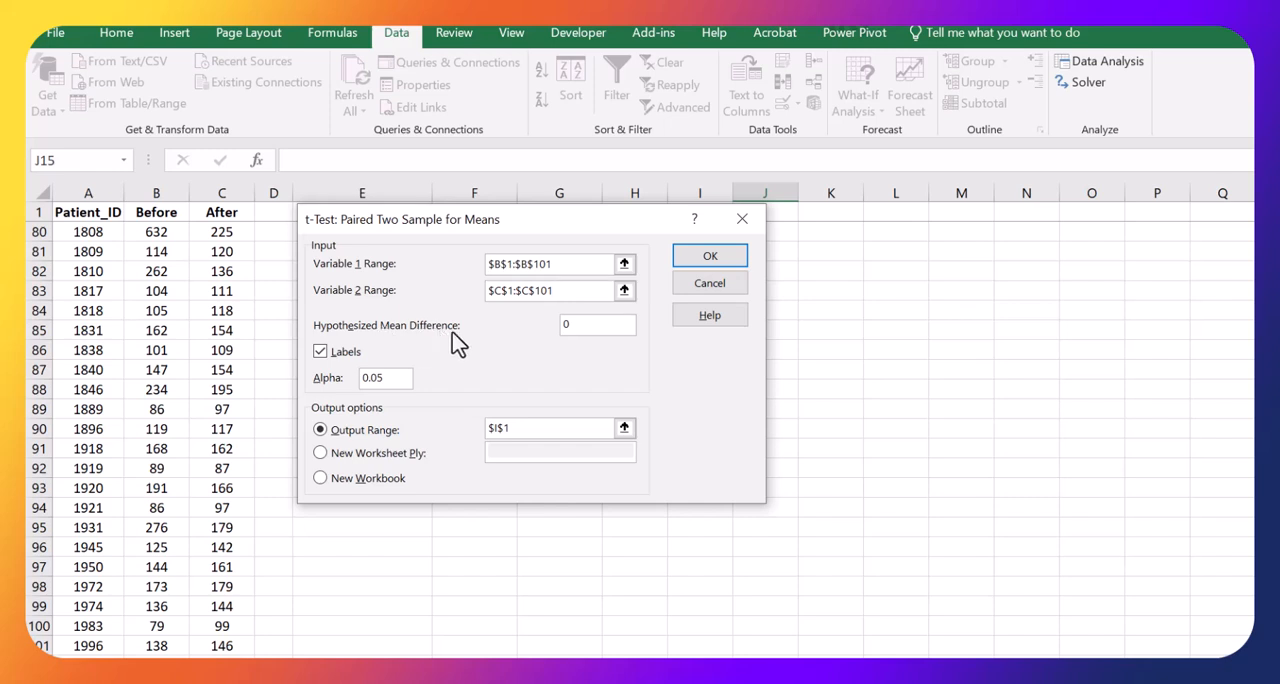
{"action": "mouse_move", "coordinate": [428, 333]}
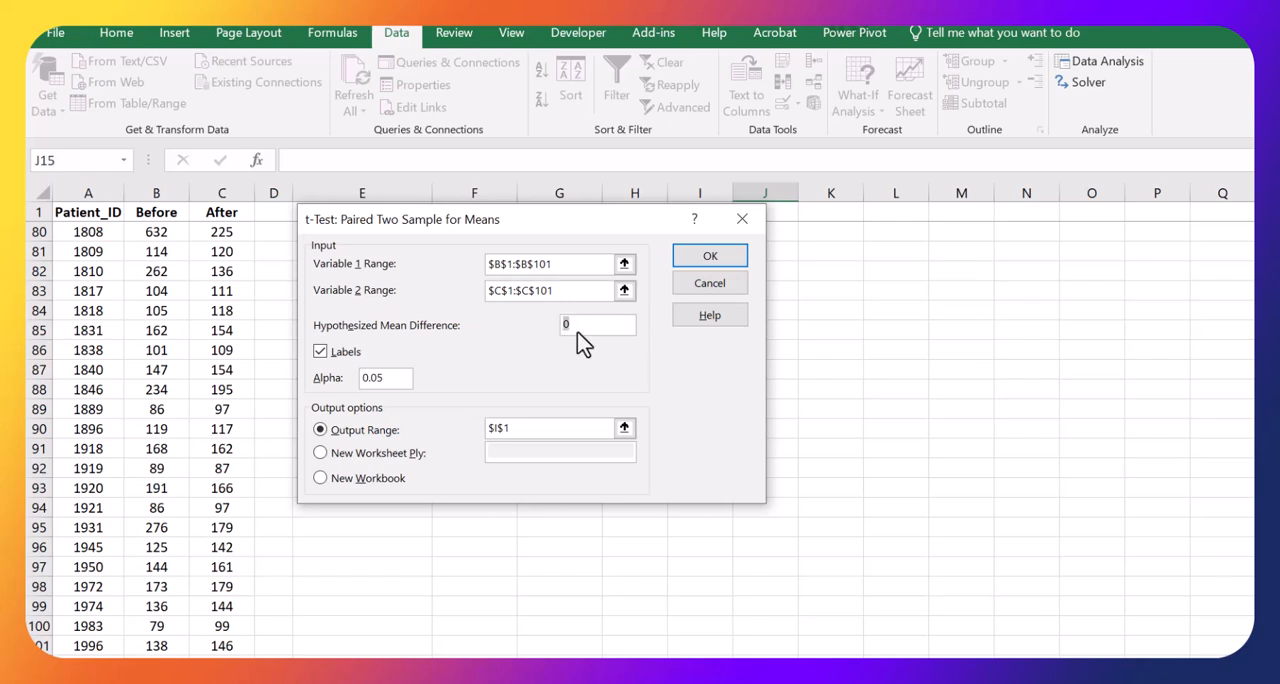
{"action": "mouse_move", "coordinate": [280, 382]}
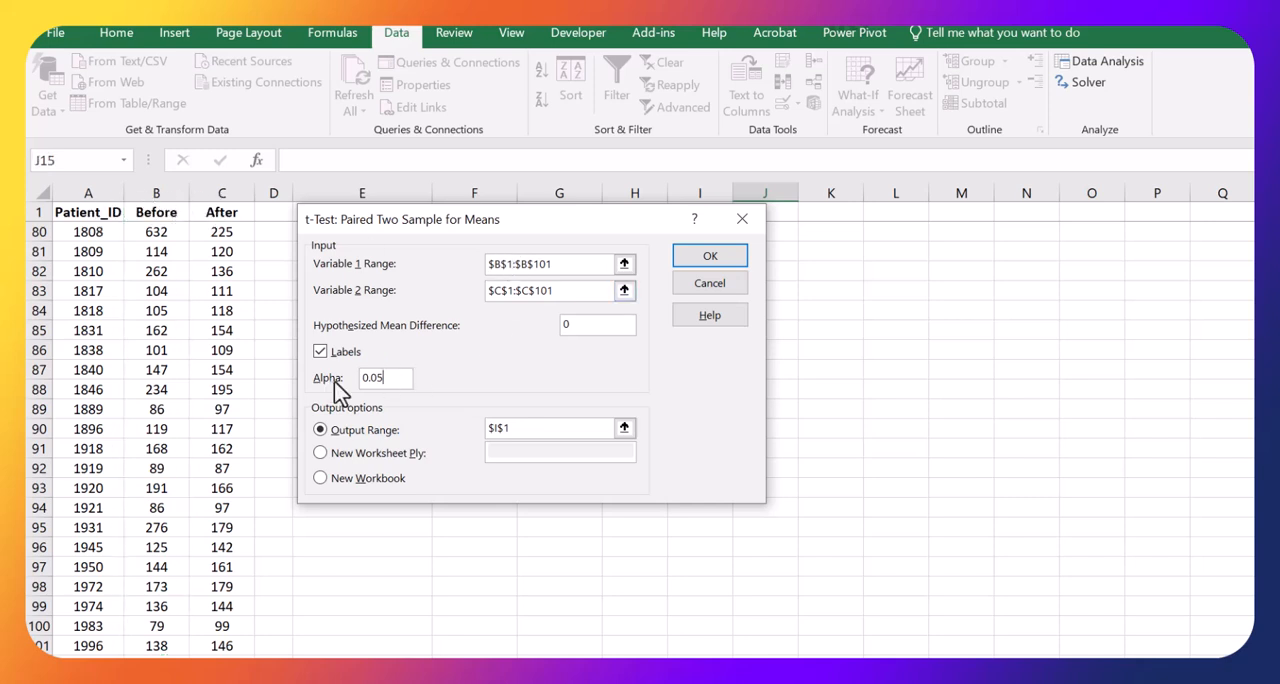
{"action": "mouse_move", "coordinate": [447, 456]}
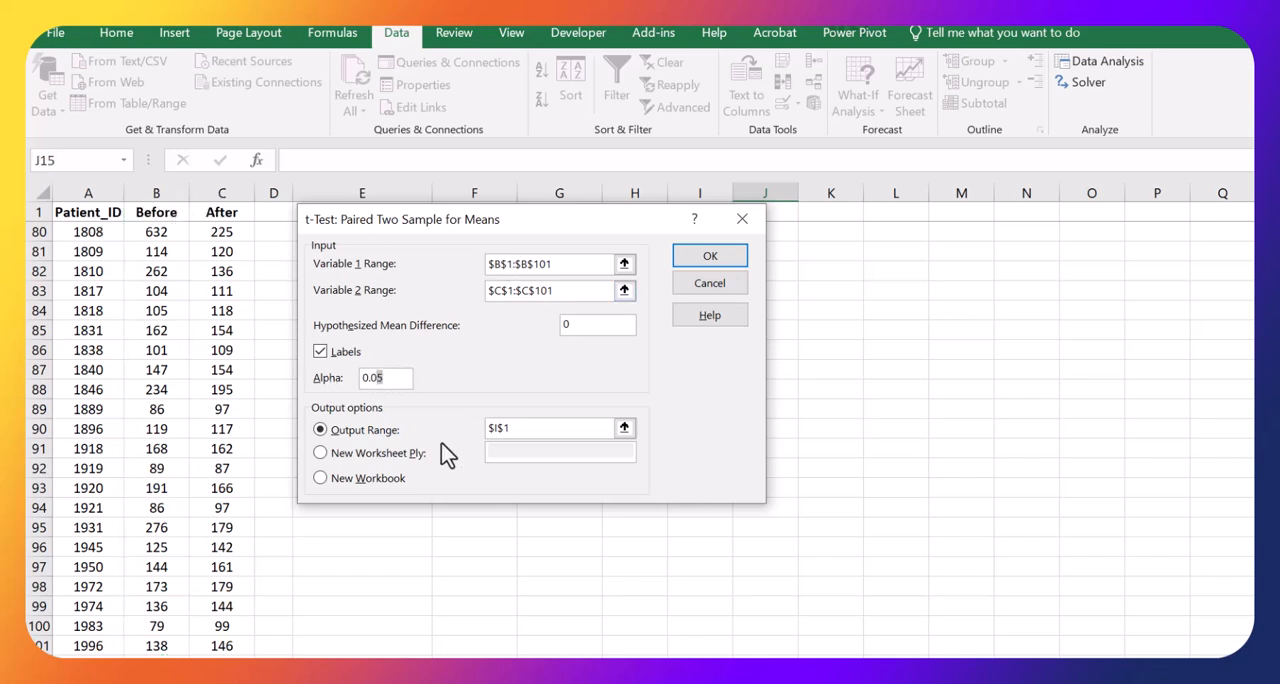
- Set Alpha to 0.01 and the output range to $I$1
{"action": "left_click", "coordinate": [385, 377]}
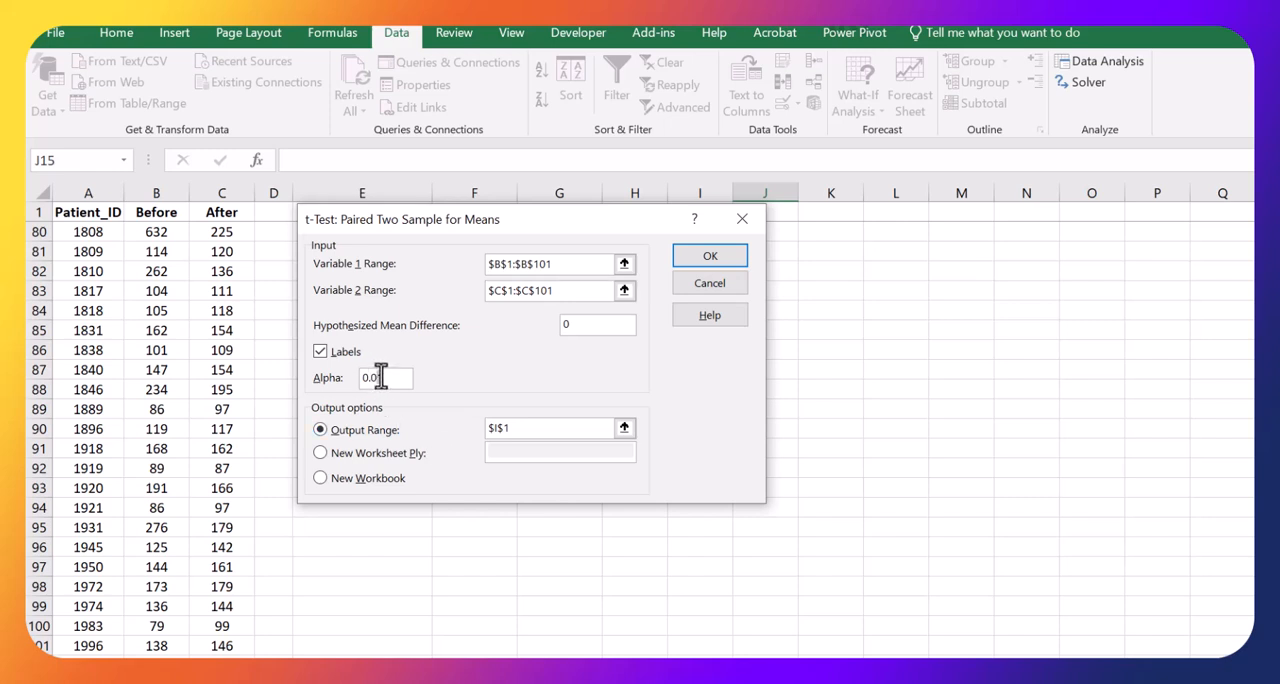
{"action": "type", "text": "1"}
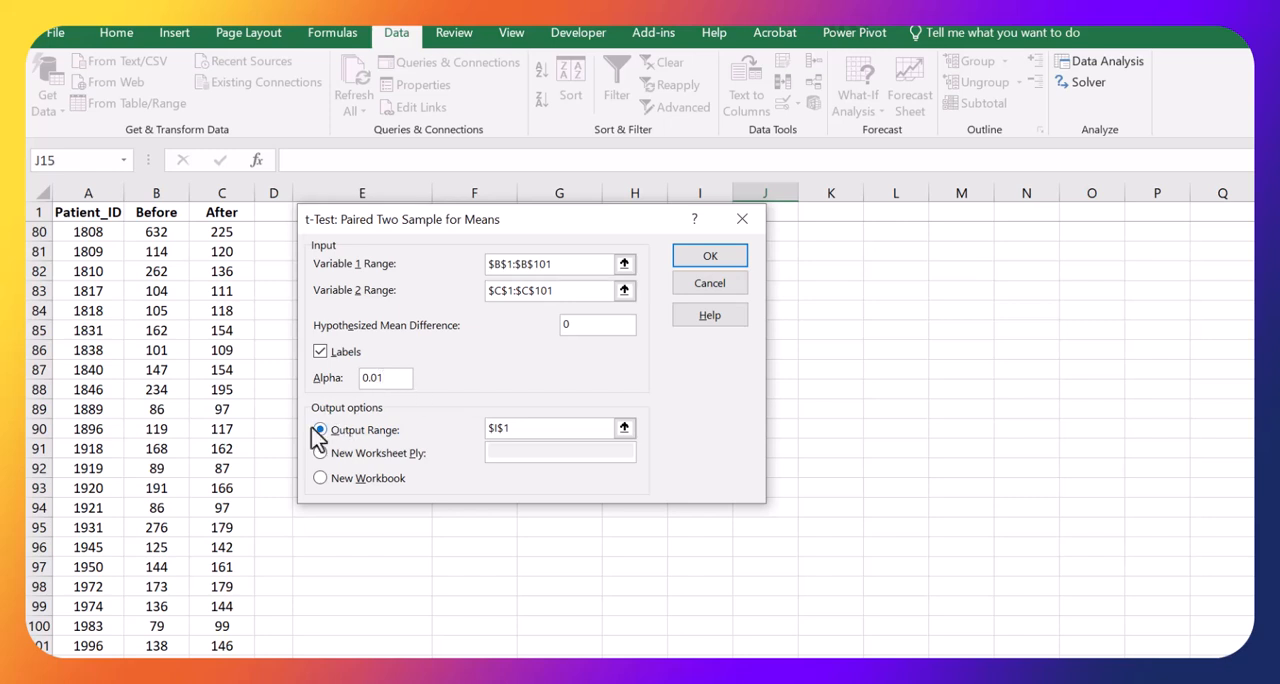
{"action": "left_click", "coordinate": [320, 430]}
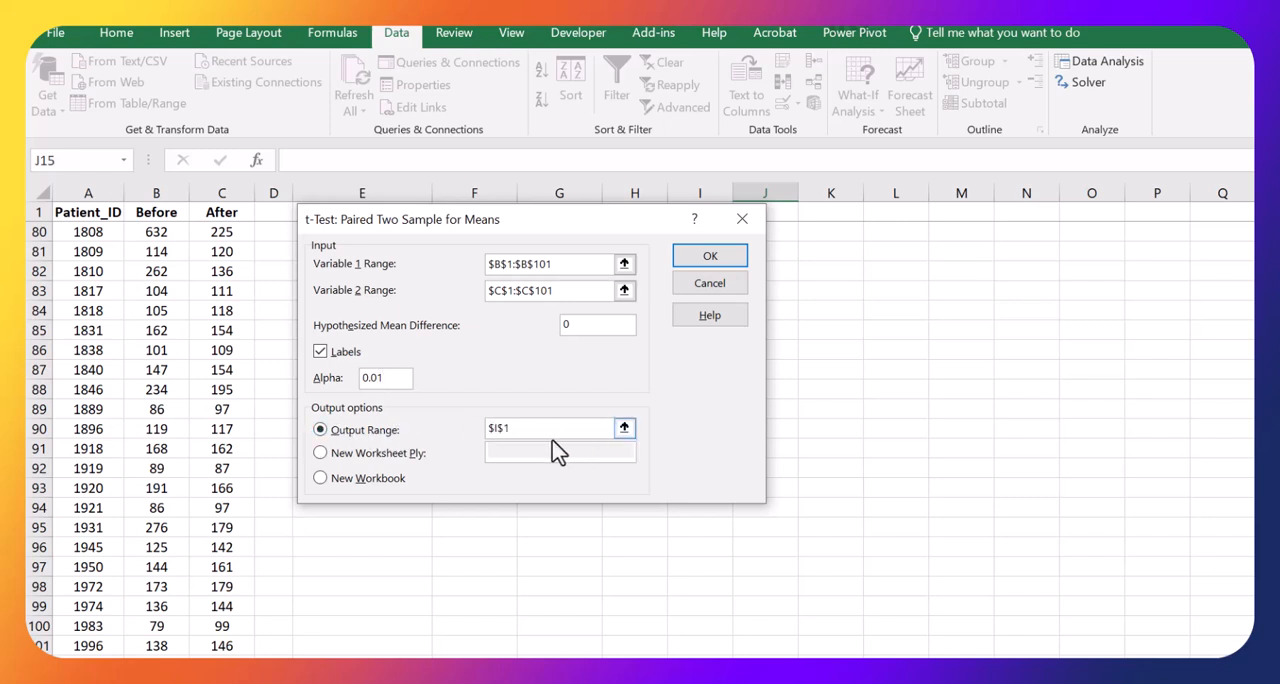
{"action": "left_click", "coordinate": [624, 427]}
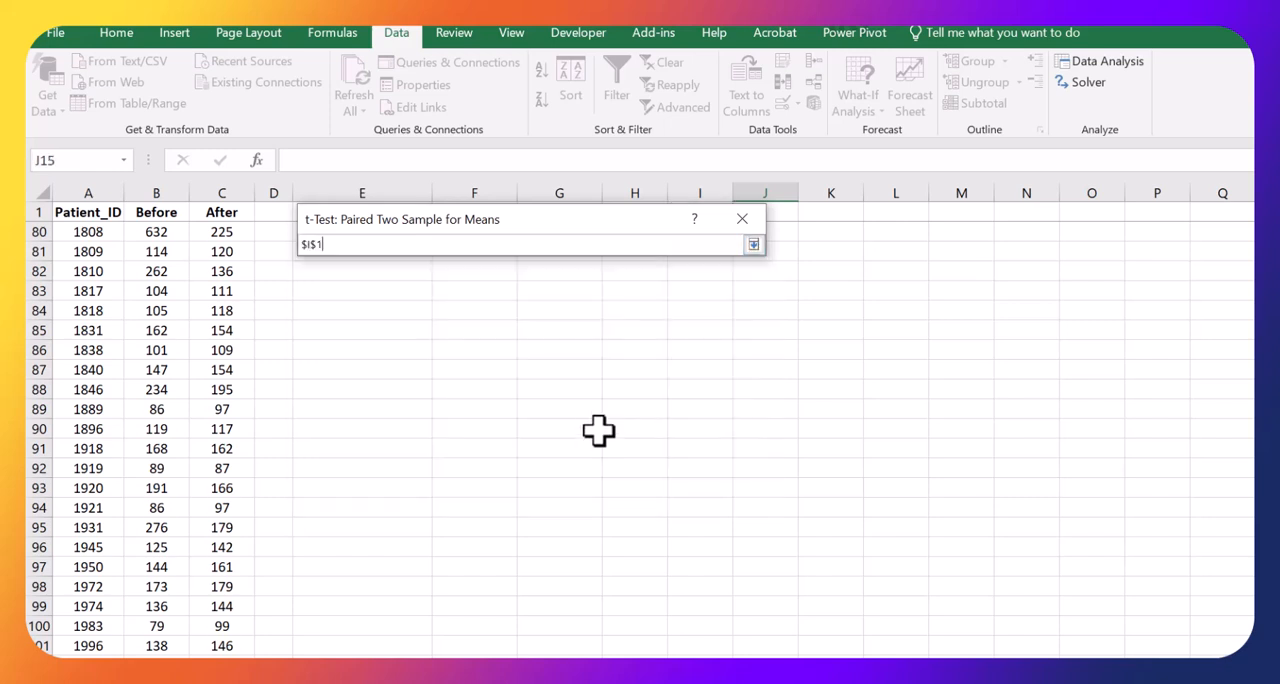
{"action": "scroll", "scroll_direction": "up", "scroll_amount": 3}
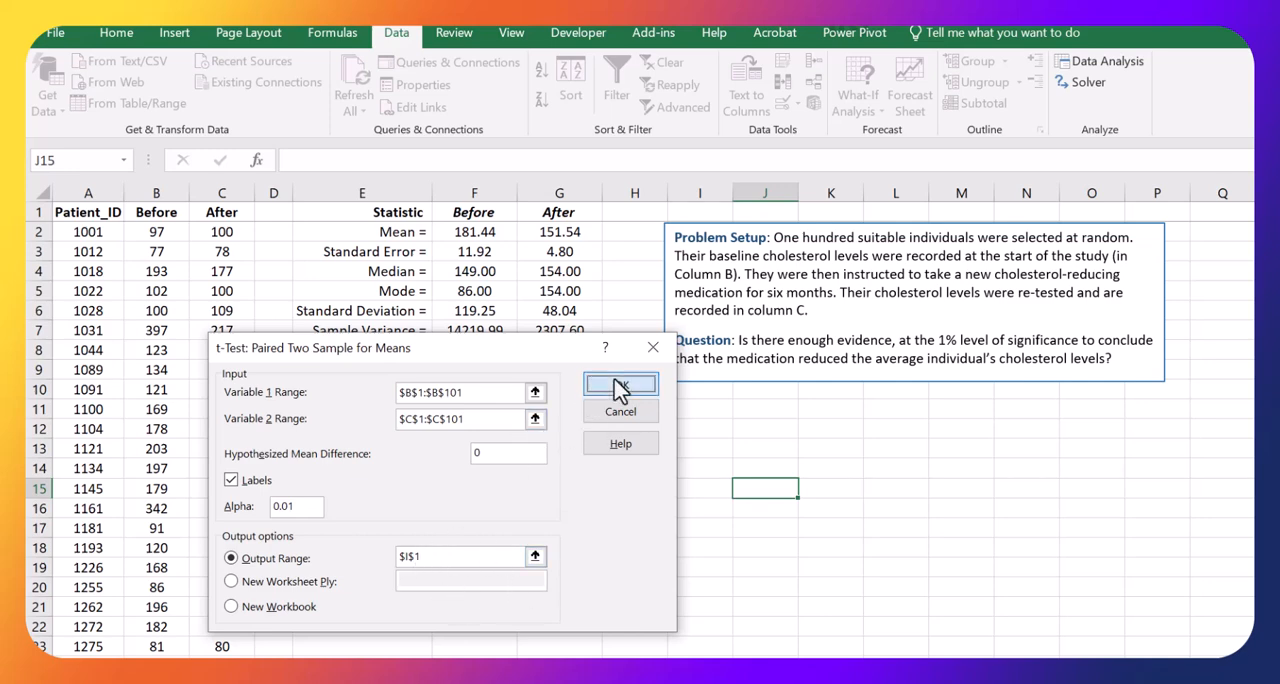
{"action": "left_click", "coordinate": [620, 388]}
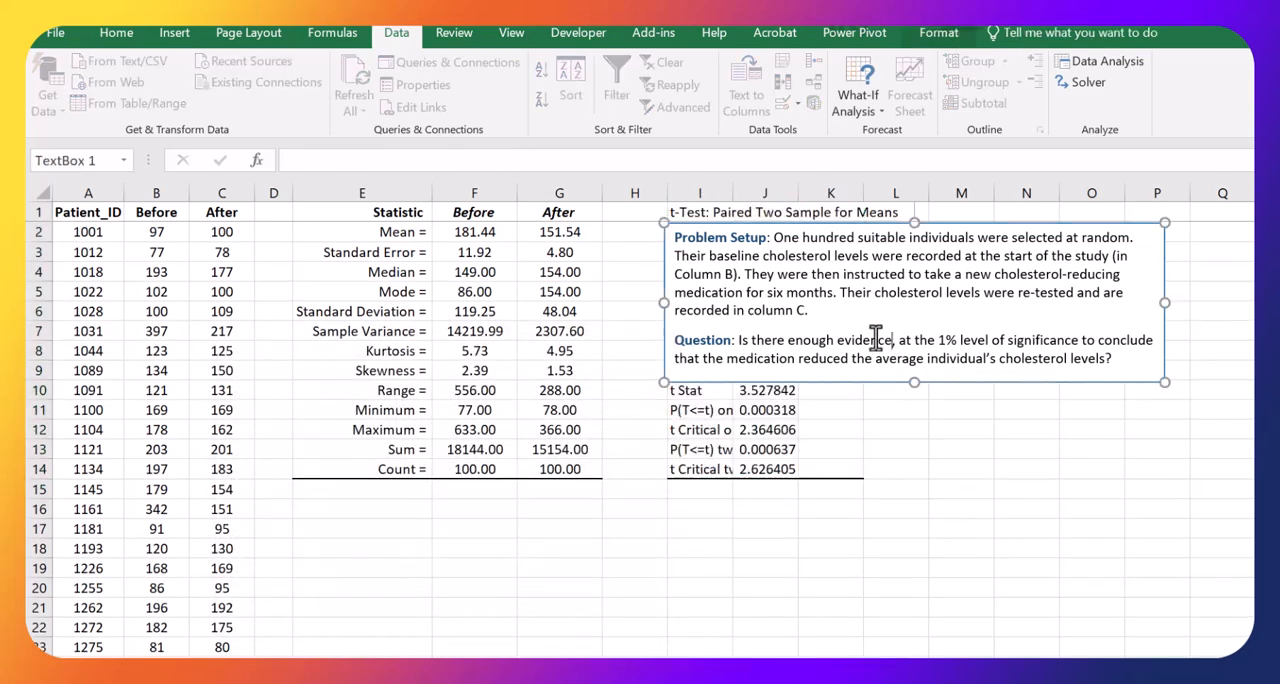
{"action": "left_click_drag", "start_coordinate": [913, 300], "coordinate": [360, 350]}
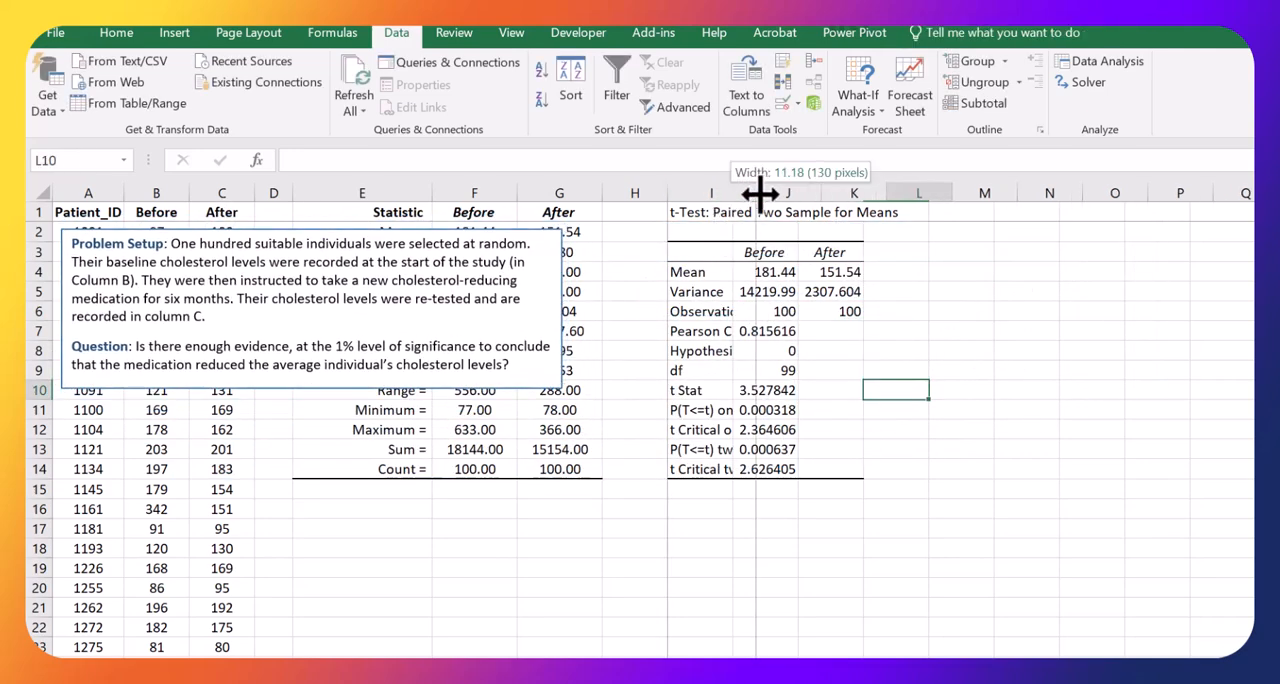
{"action": "left_click_drag", "start_coordinate": [758, 192], "coordinate": [808, 192]}
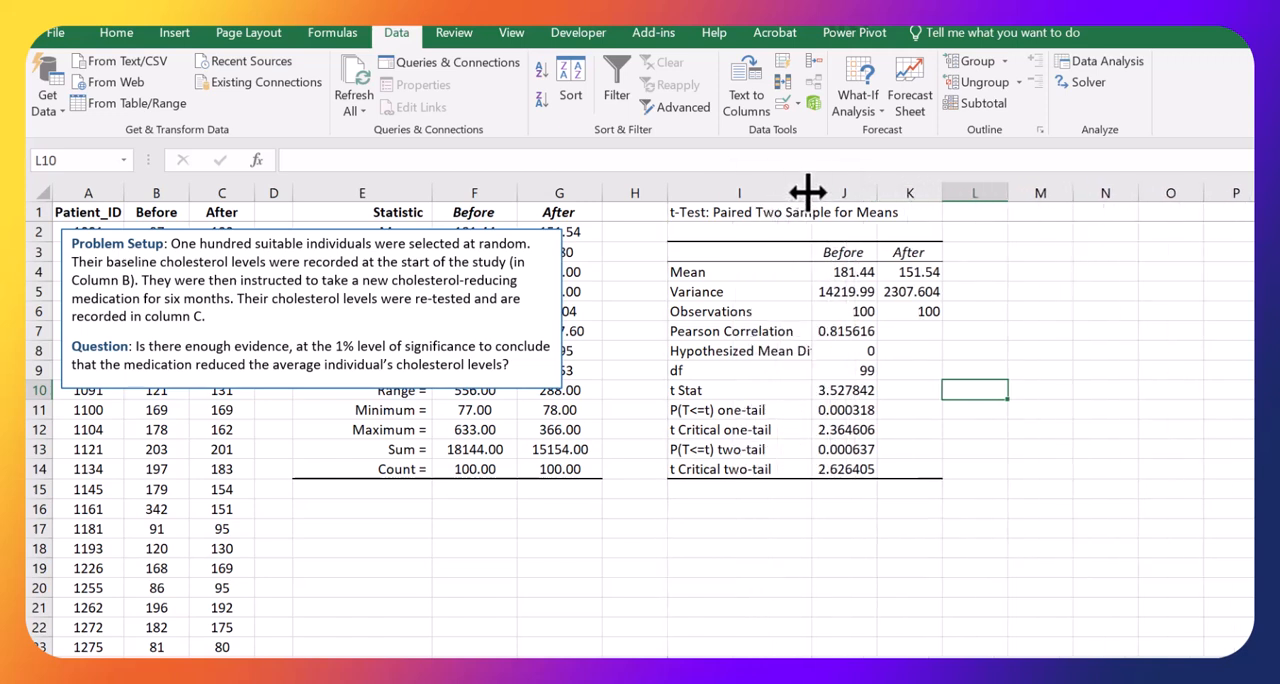
{"action": "left_click_drag", "start_coordinate": [808, 192], "coordinate": [868, 192]}
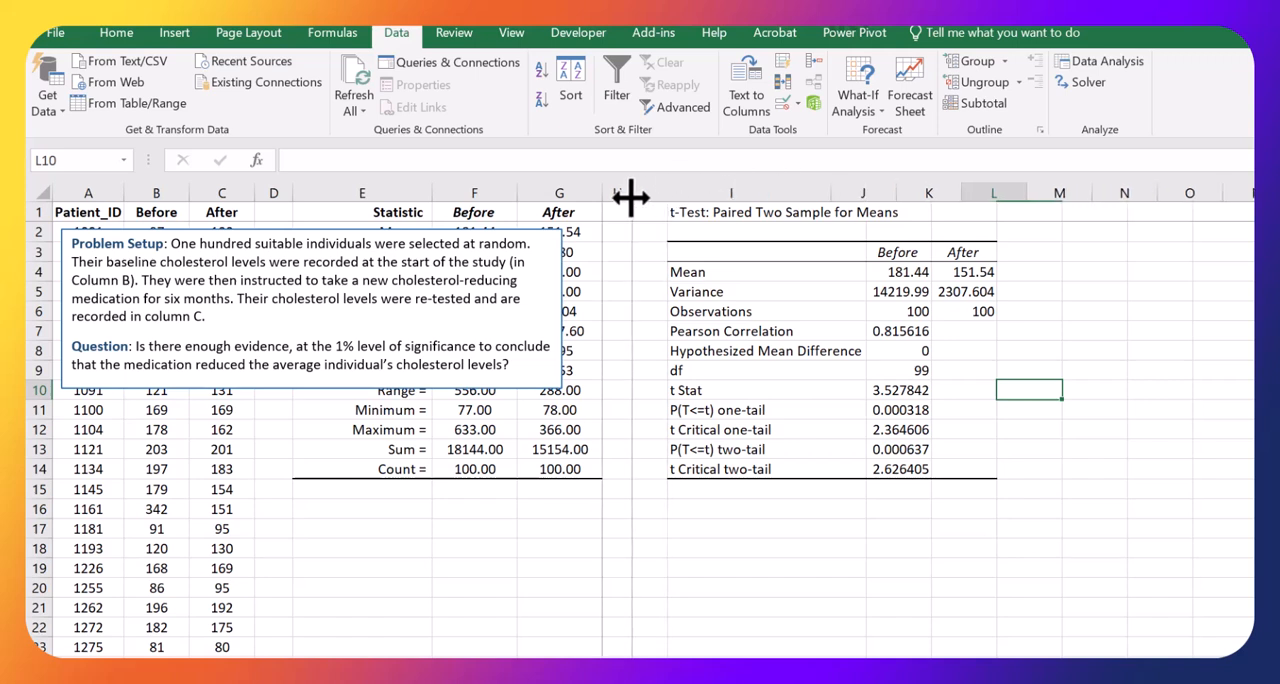
{"action": "left_click", "coordinate": [994, 548]}
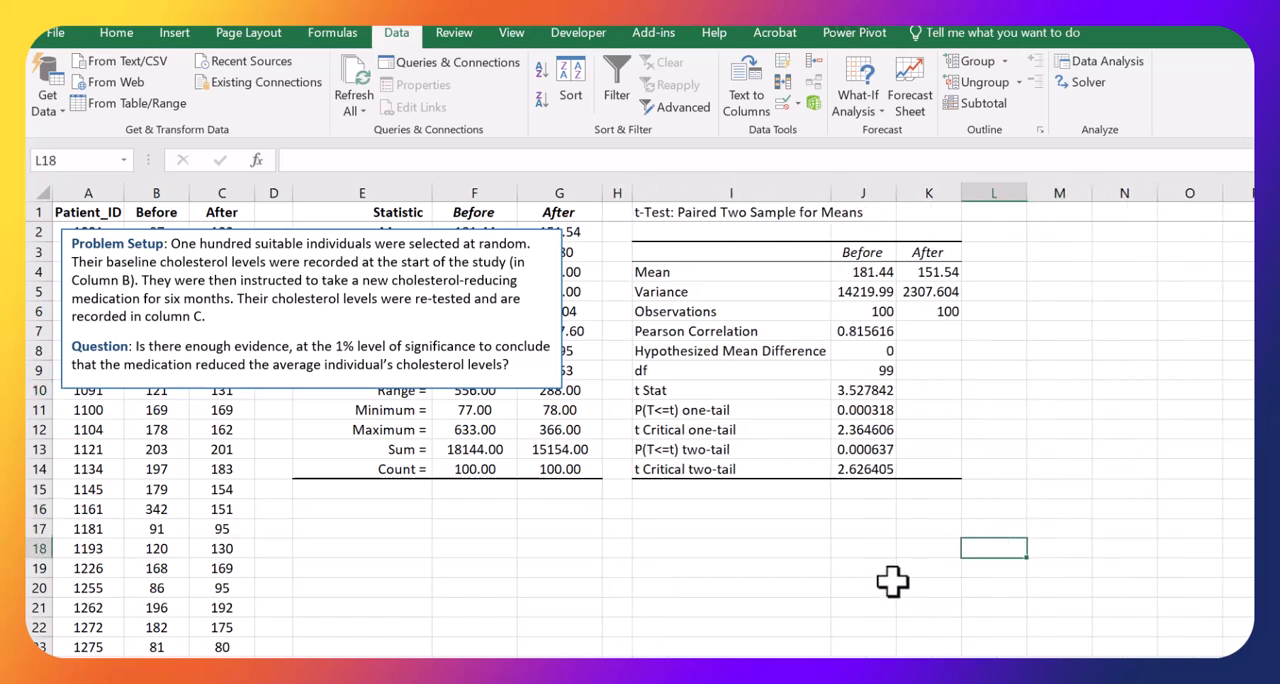
{"action": "left_click", "coordinate": [730, 548]}
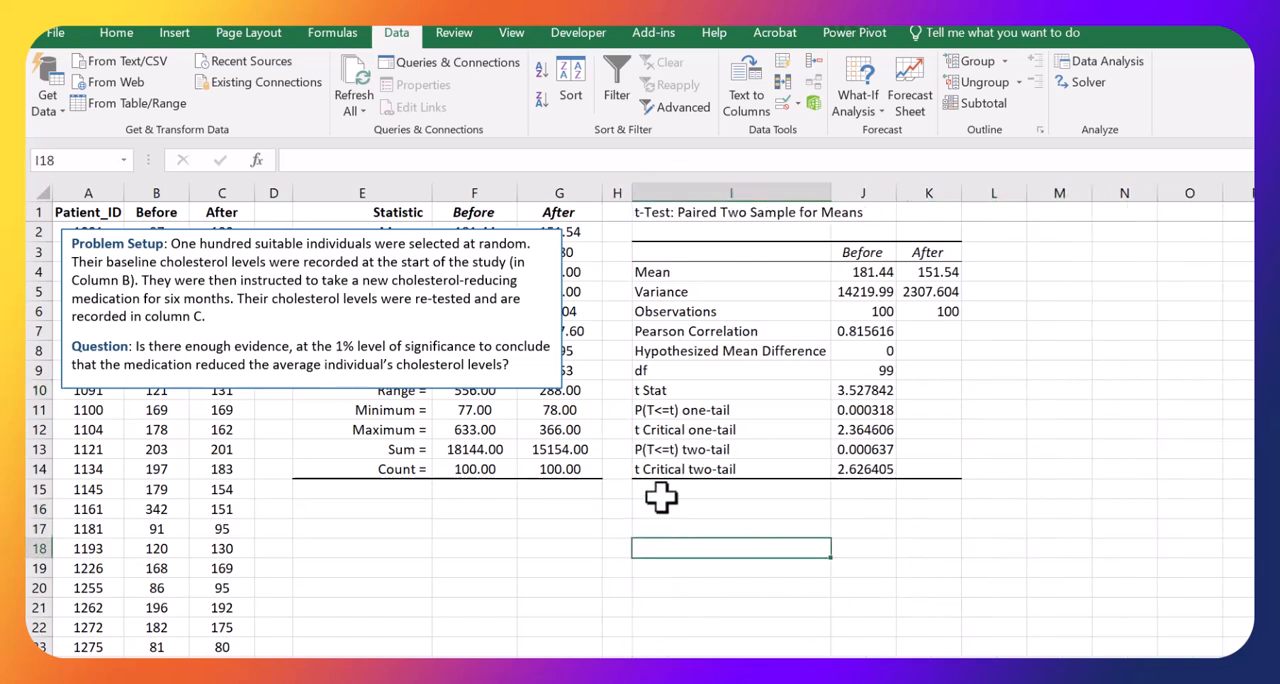
{"action": "left_click", "coordinate": [300, 280]}
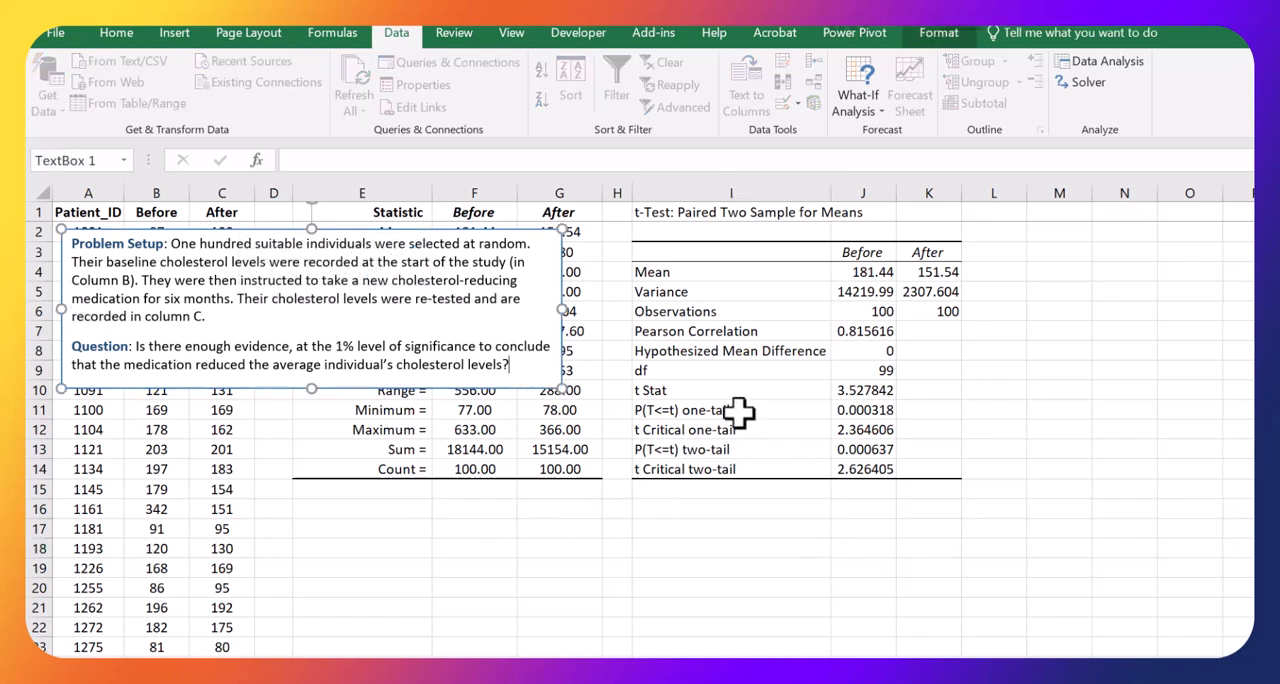
- Highlight the one-tail p-value 0.000318 in J11 with a yellow fill
{"action": "left_click", "coordinate": [700, 410]}
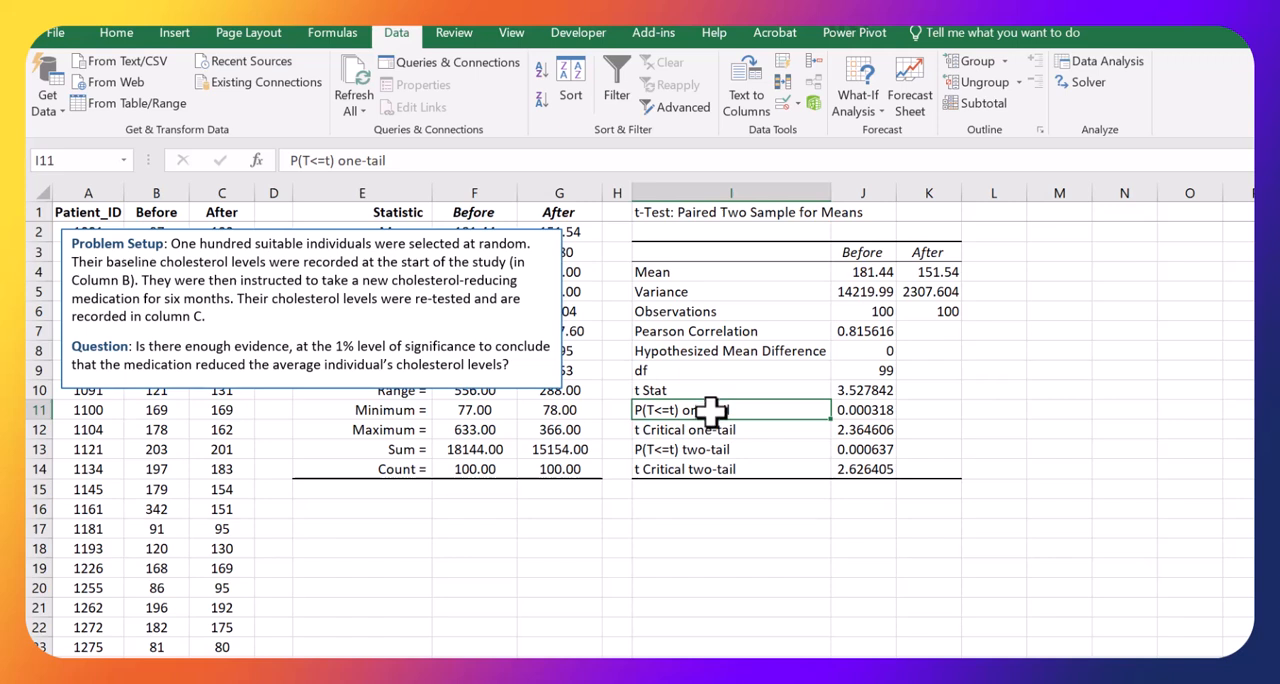
{"action": "mouse_move", "coordinate": [704, 447]}
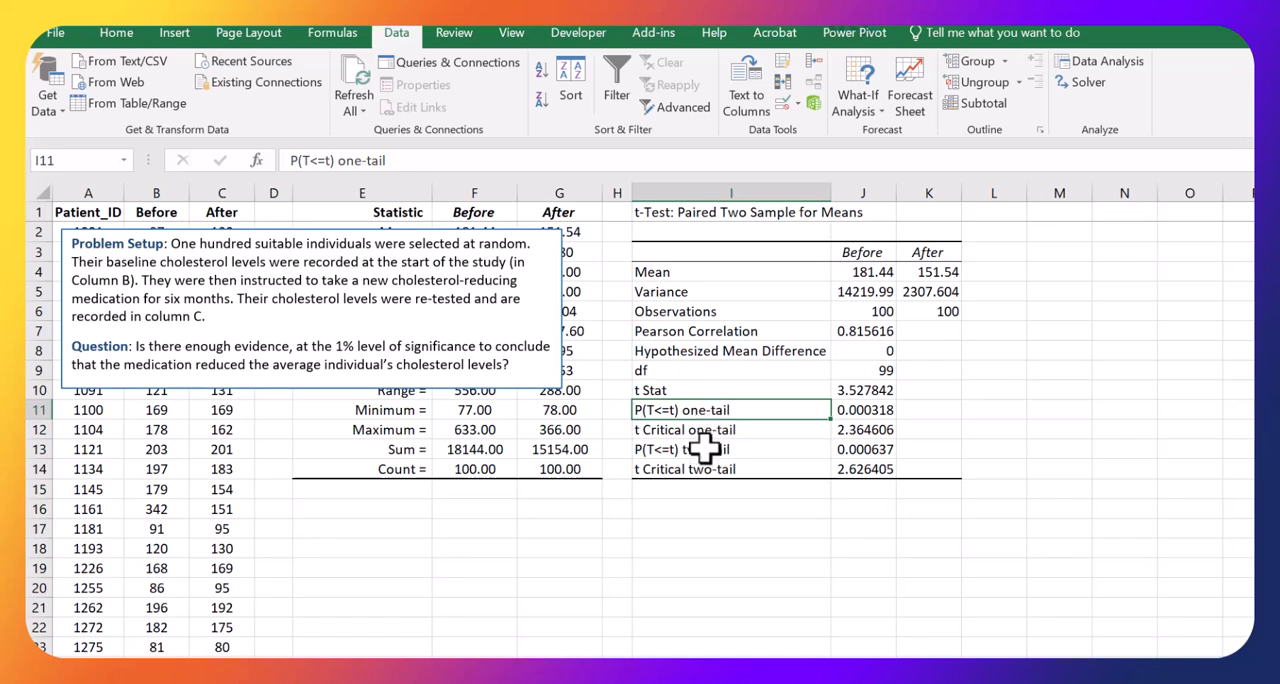
{"action": "left_click_drag", "start_coordinate": [703, 409], "coordinate": [862, 409]}
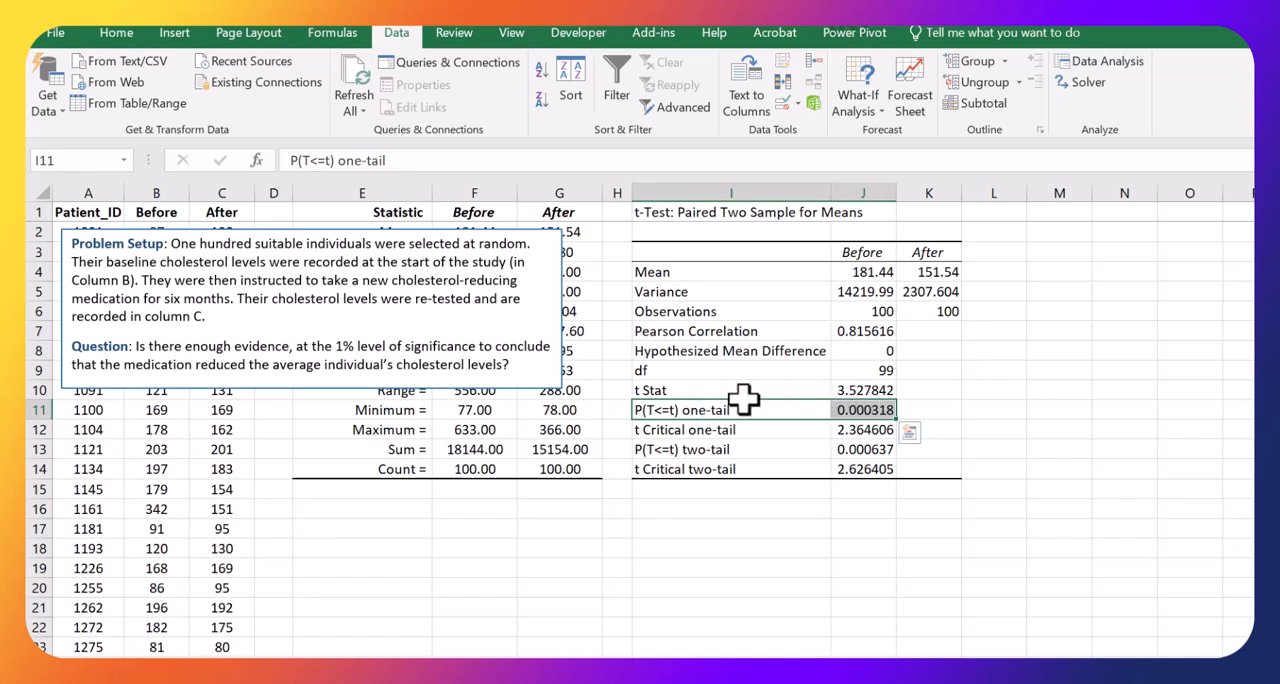
{"action": "mouse_move", "coordinate": [1007, 413]}
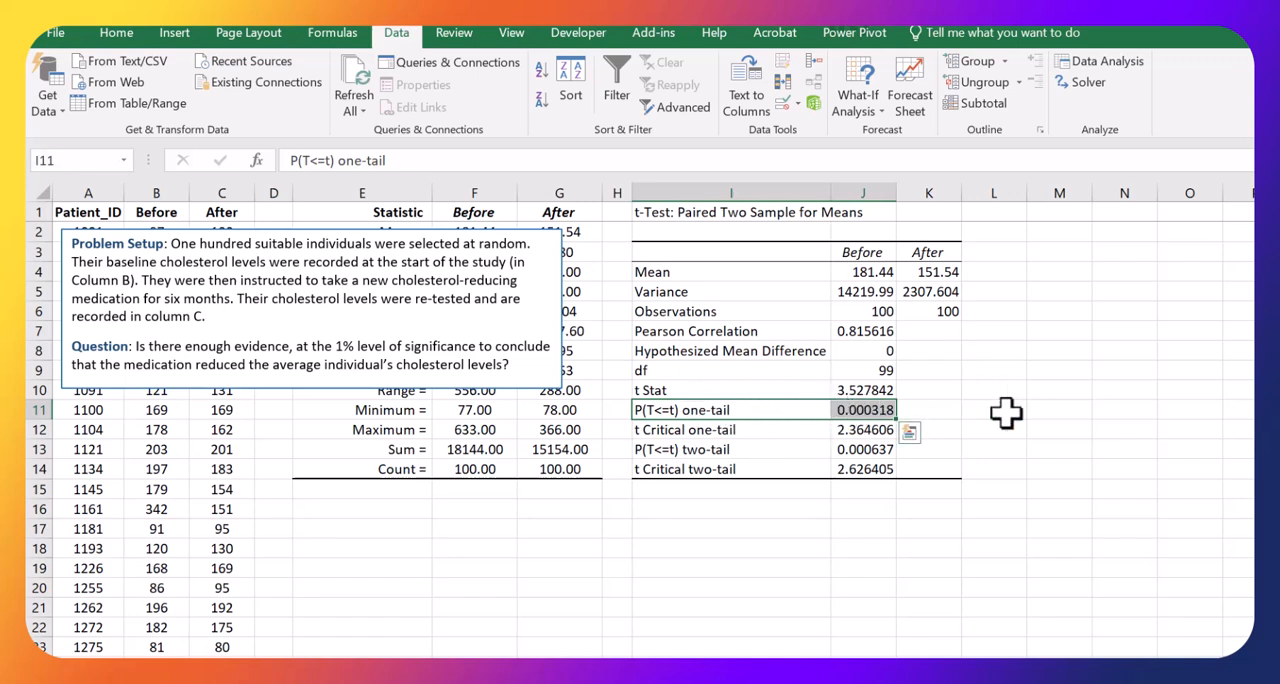
{"action": "right_click", "coordinate": [864, 409]}
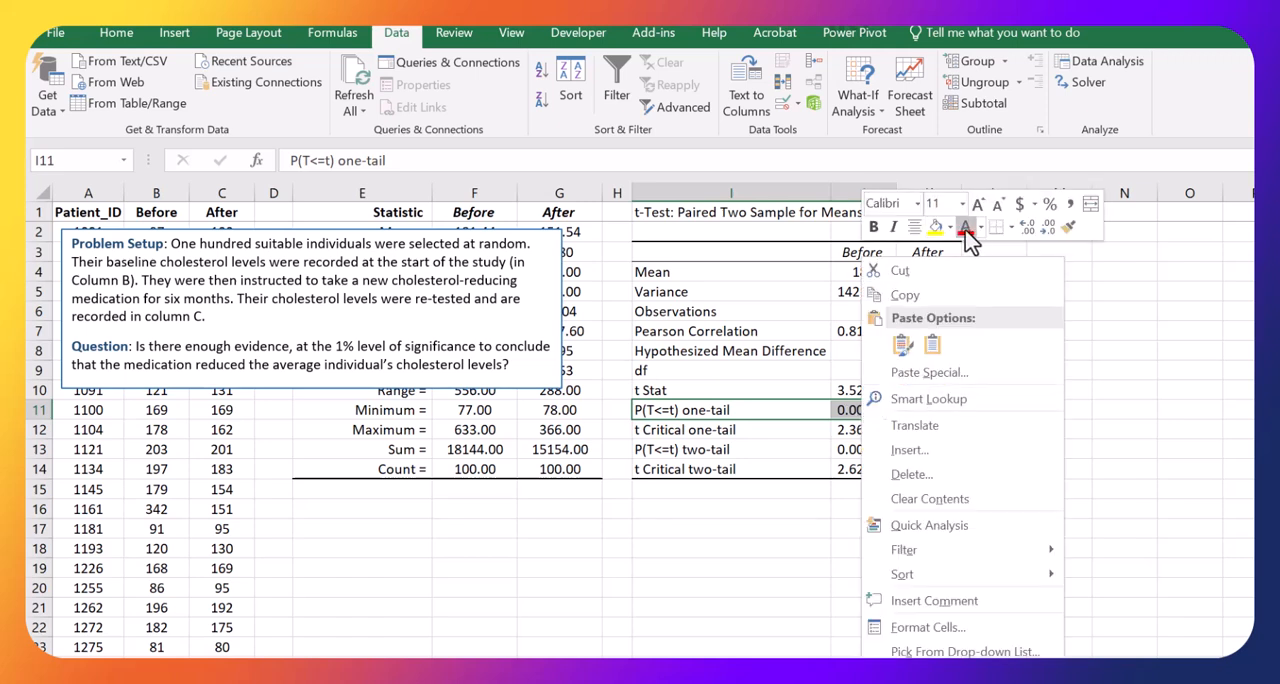
{"action": "left_click", "coordinate": [862, 409]}
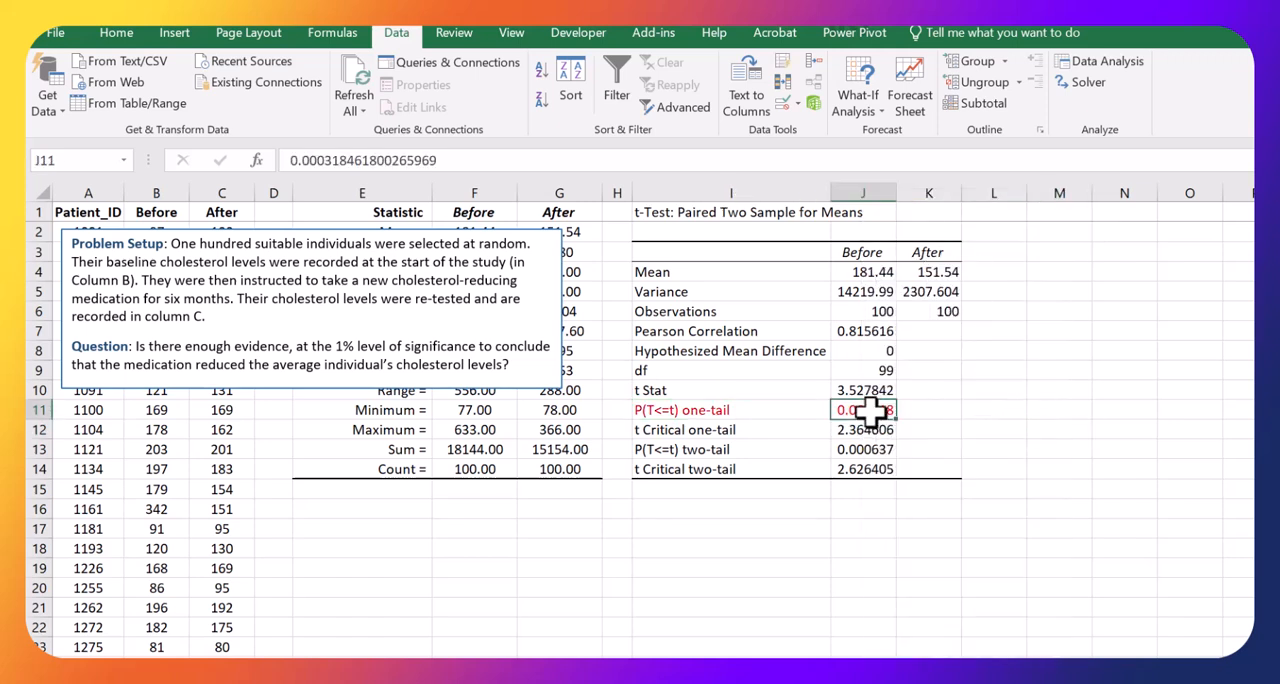
{"action": "left_click", "coordinate": [1056, 410]}
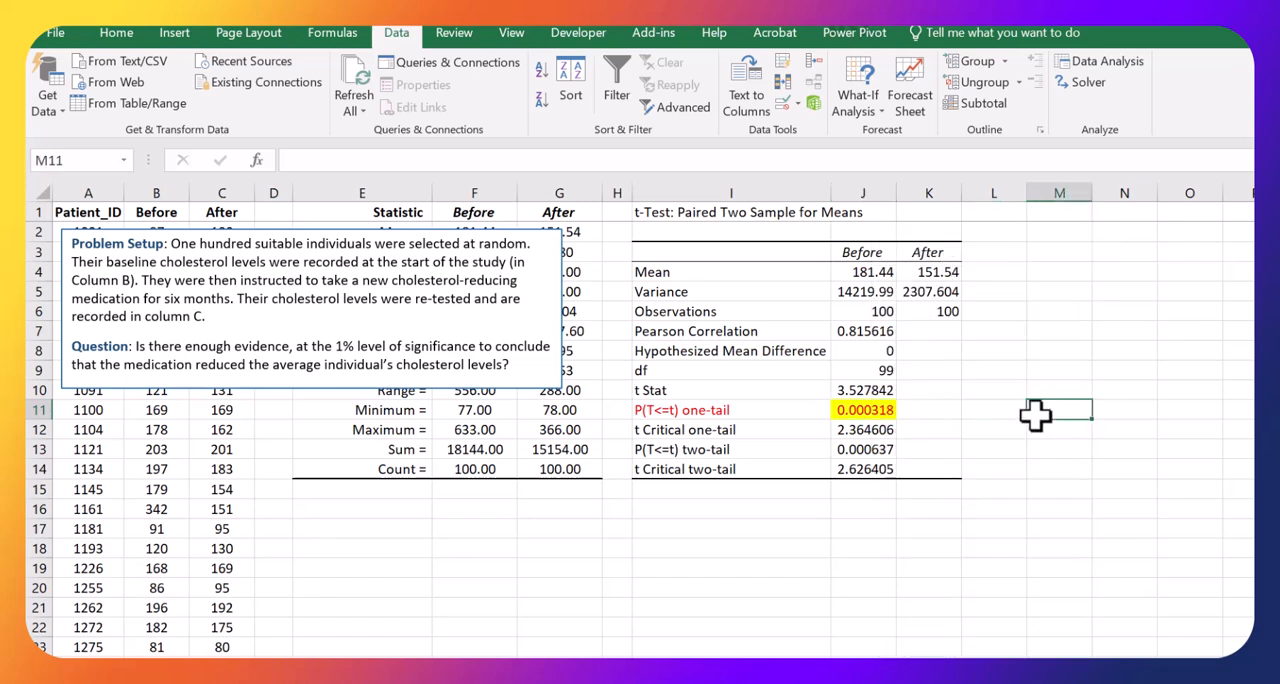
{"action": "mouse_move", "coordinate": [762, 417]}
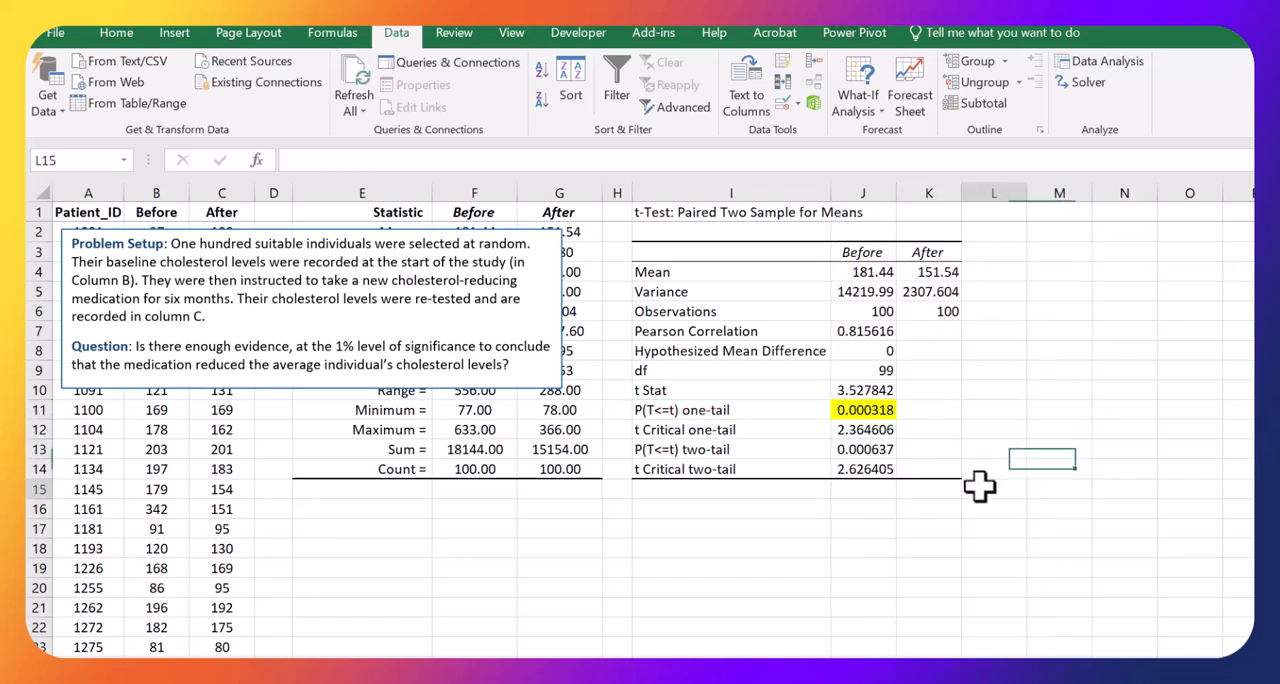
{"action": "left_click", "coordinate": [863, 410]}
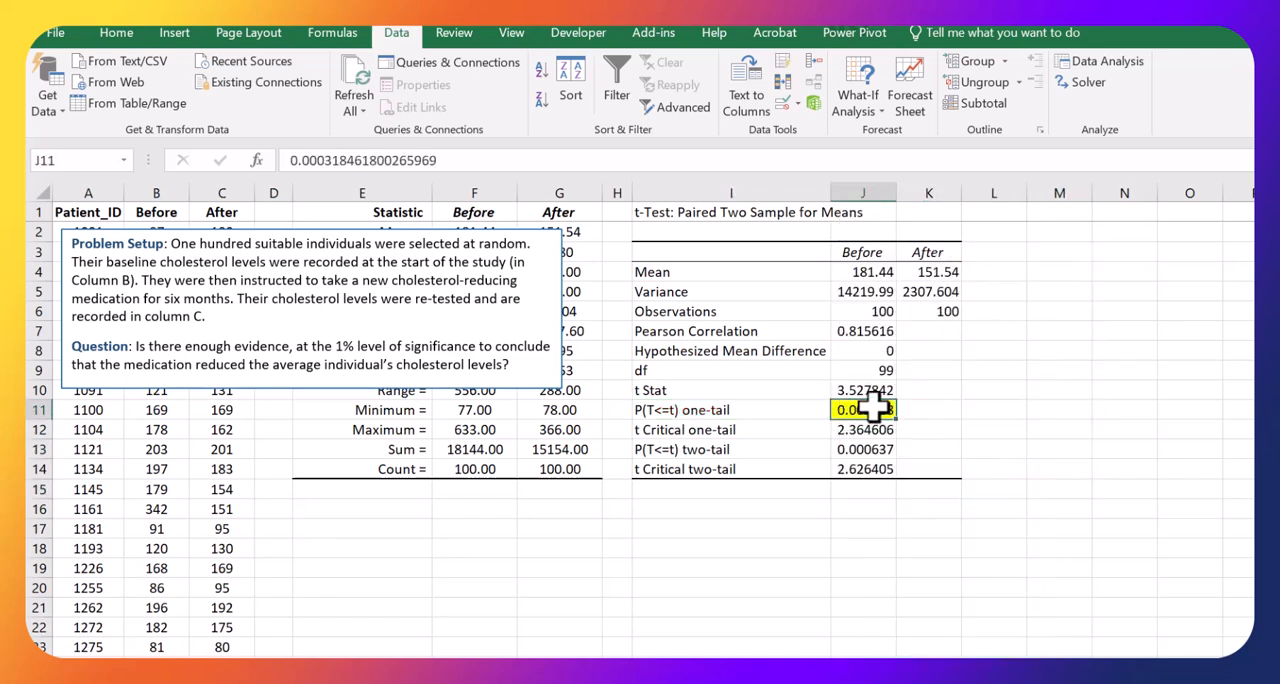
{"action": "left_click", "coordinate": [990, 520]}
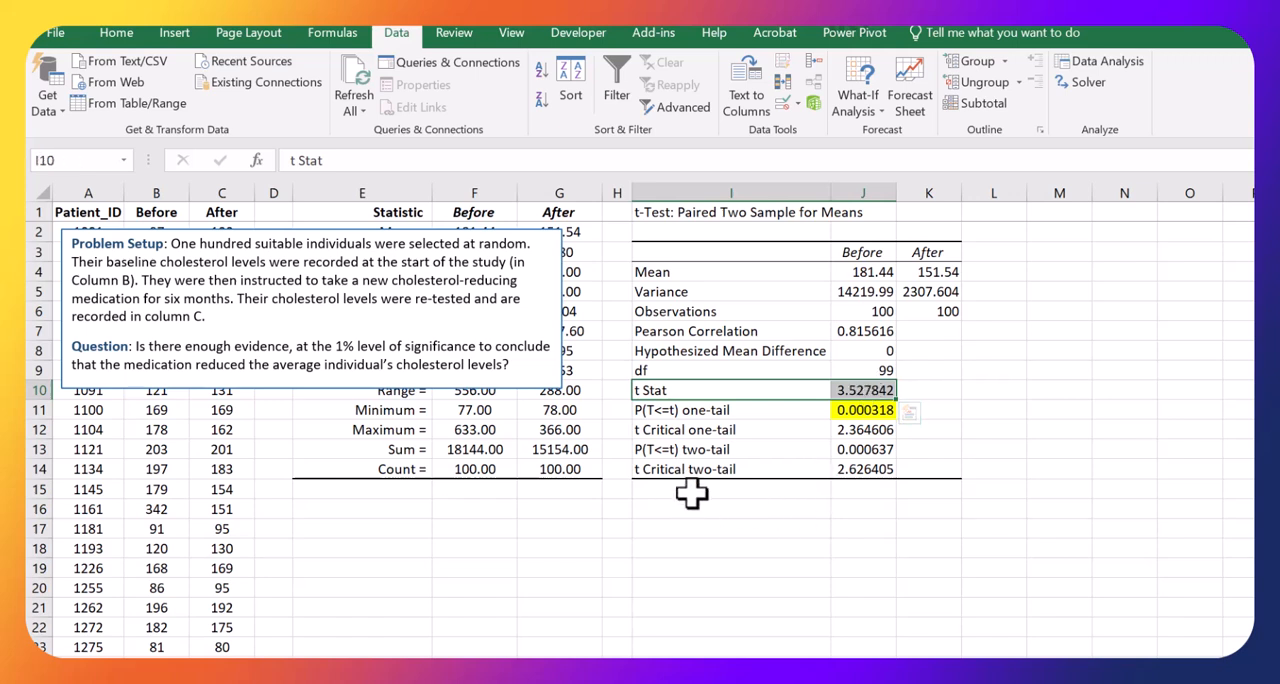
{"action": "left_click", "coordinate": [702, 429]}
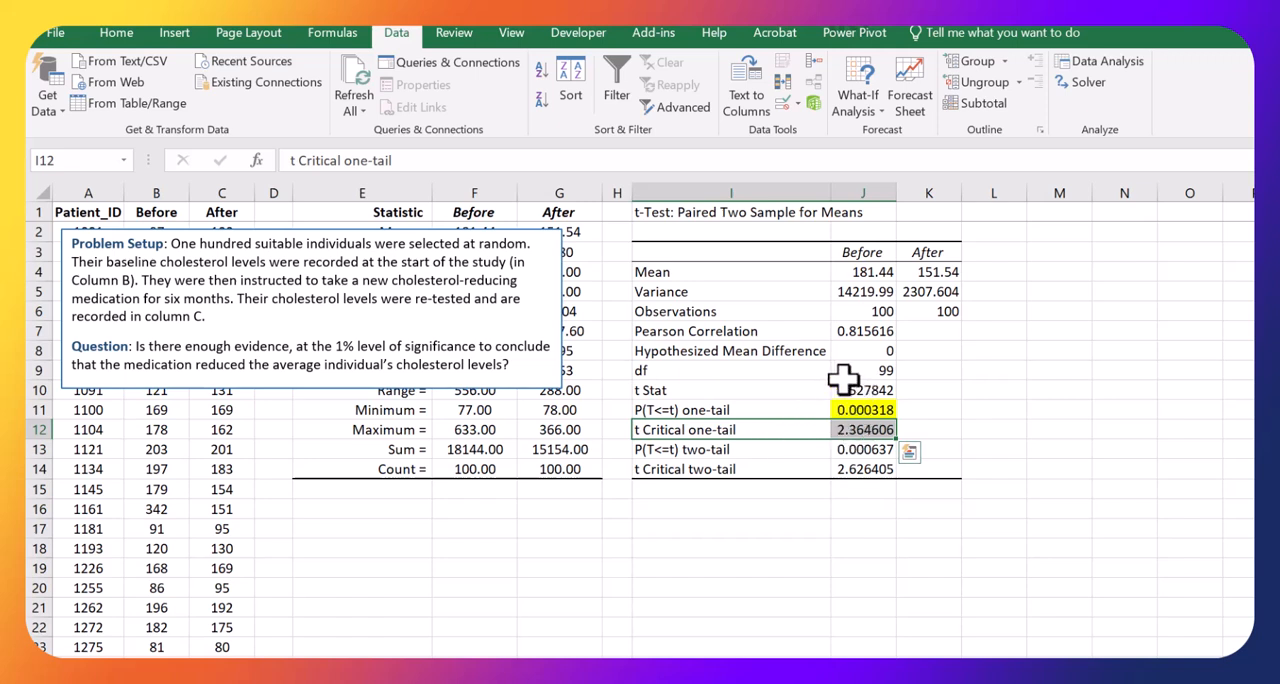
{"action": "left_click", "coordinate": [700, 409]}
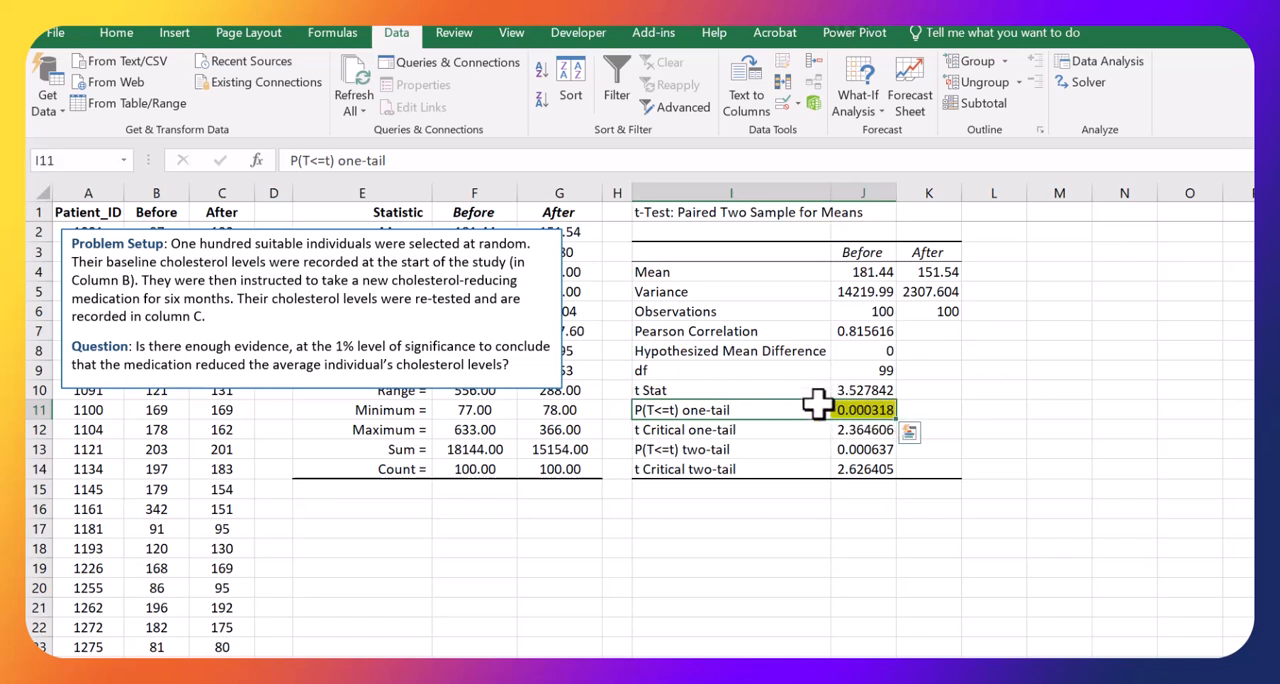
{"action": "mouse_move", "coordinate": [928, 444]}
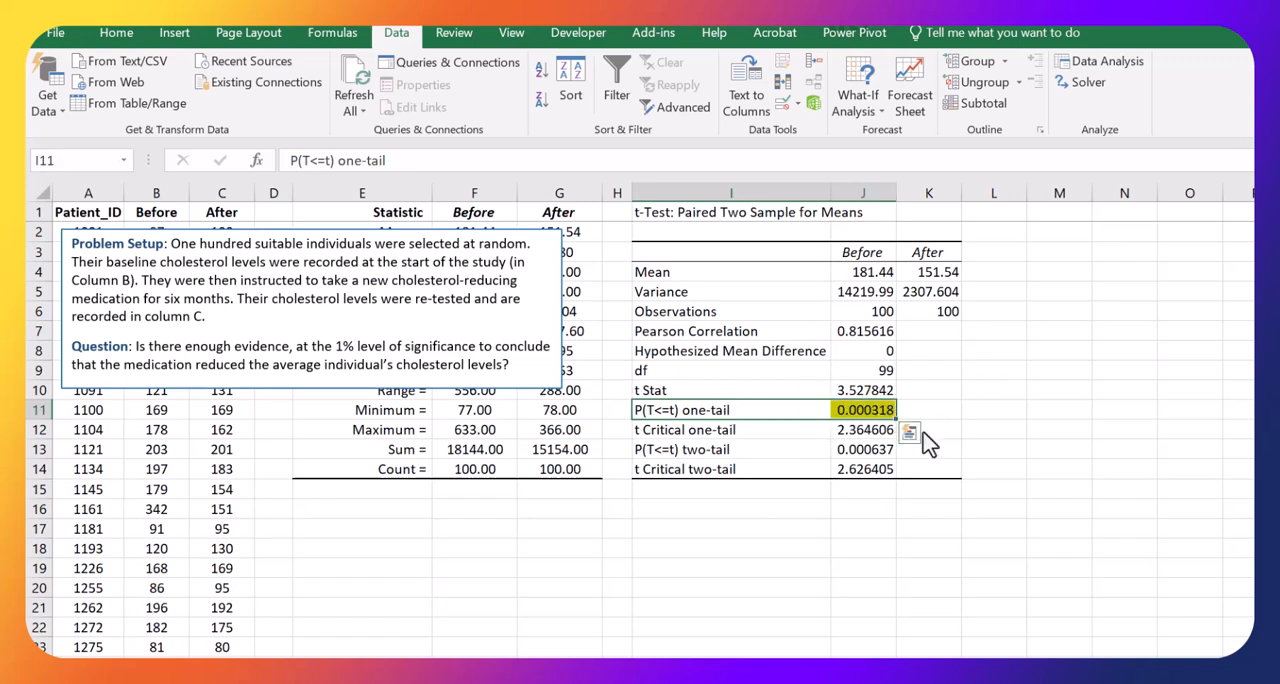
{"action": "left_click", "coordinate": [863, 508]}
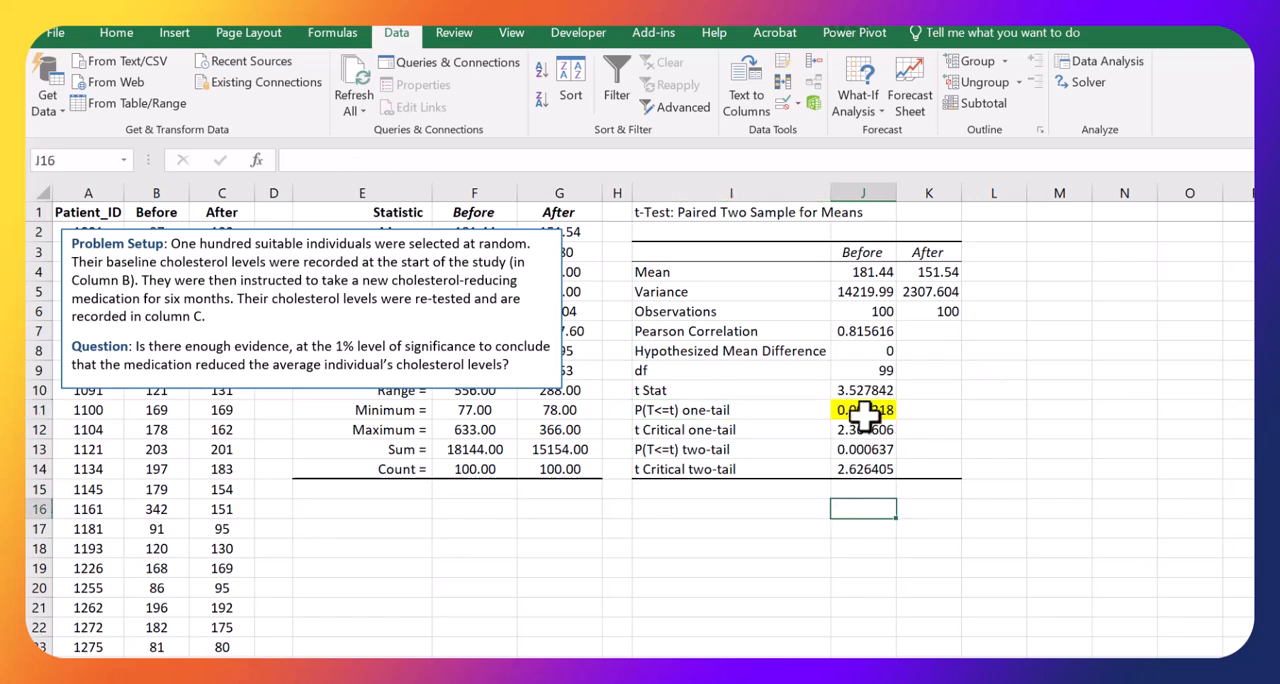
{"action": "mouse_move", "coordinate": [335, 350]}
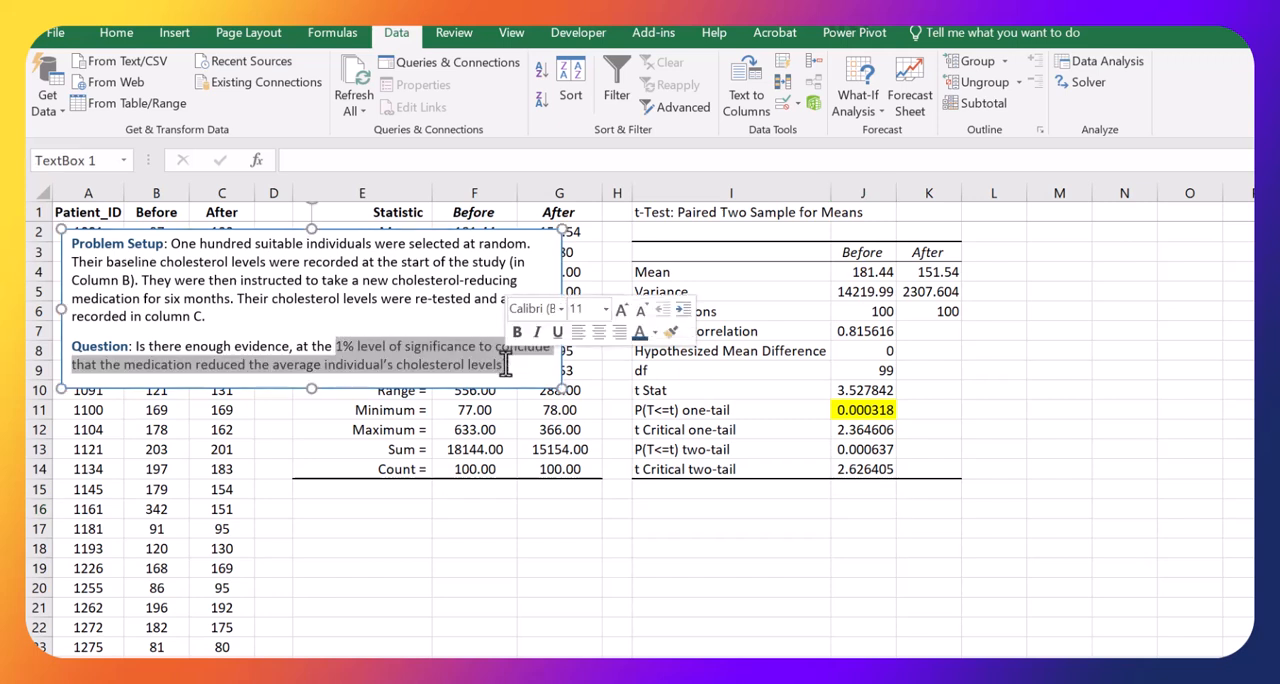
{"action": "left_click", "coordinate": [928, 528]}
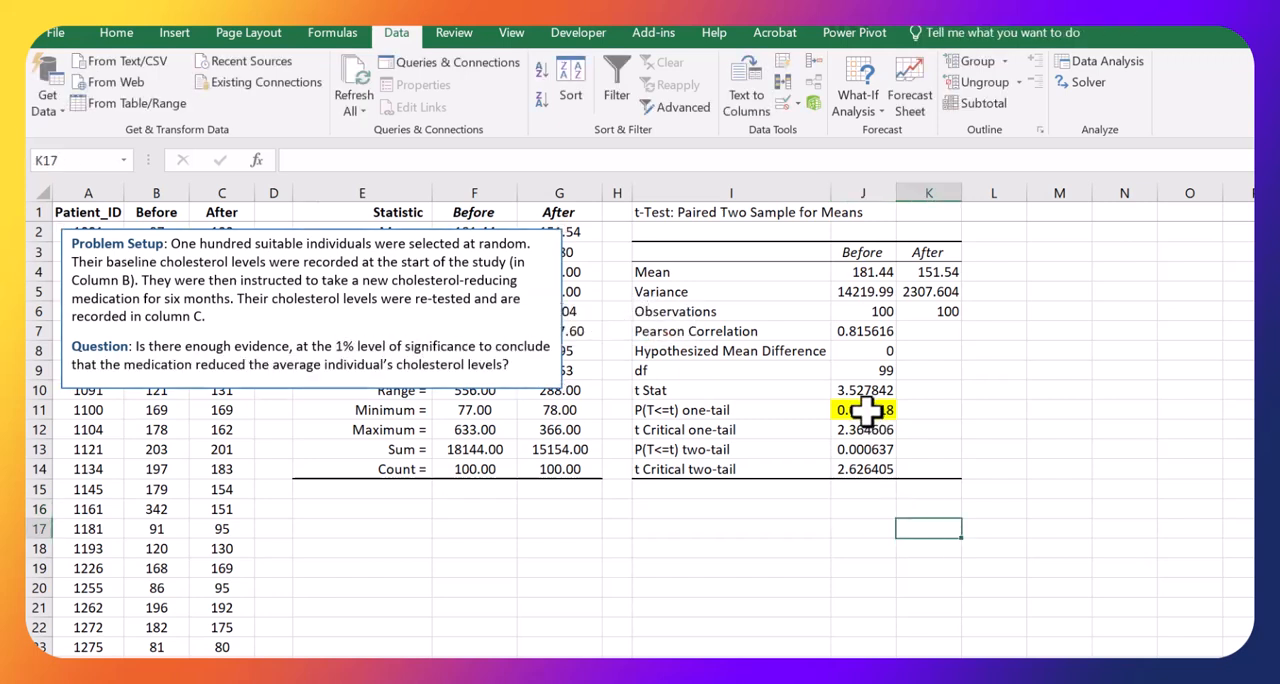
{"action": "left_click", "coordinate": [1059, 448]}
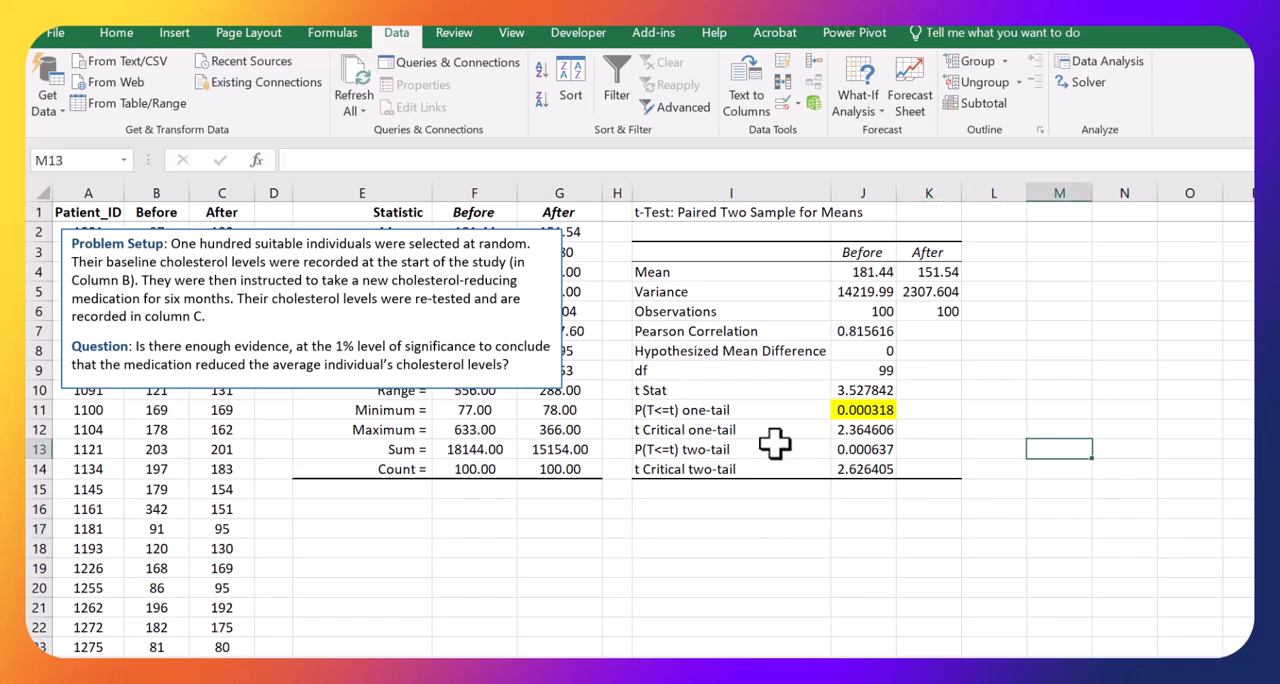
{"action": "left_click", "coordinate": [340, 318]}
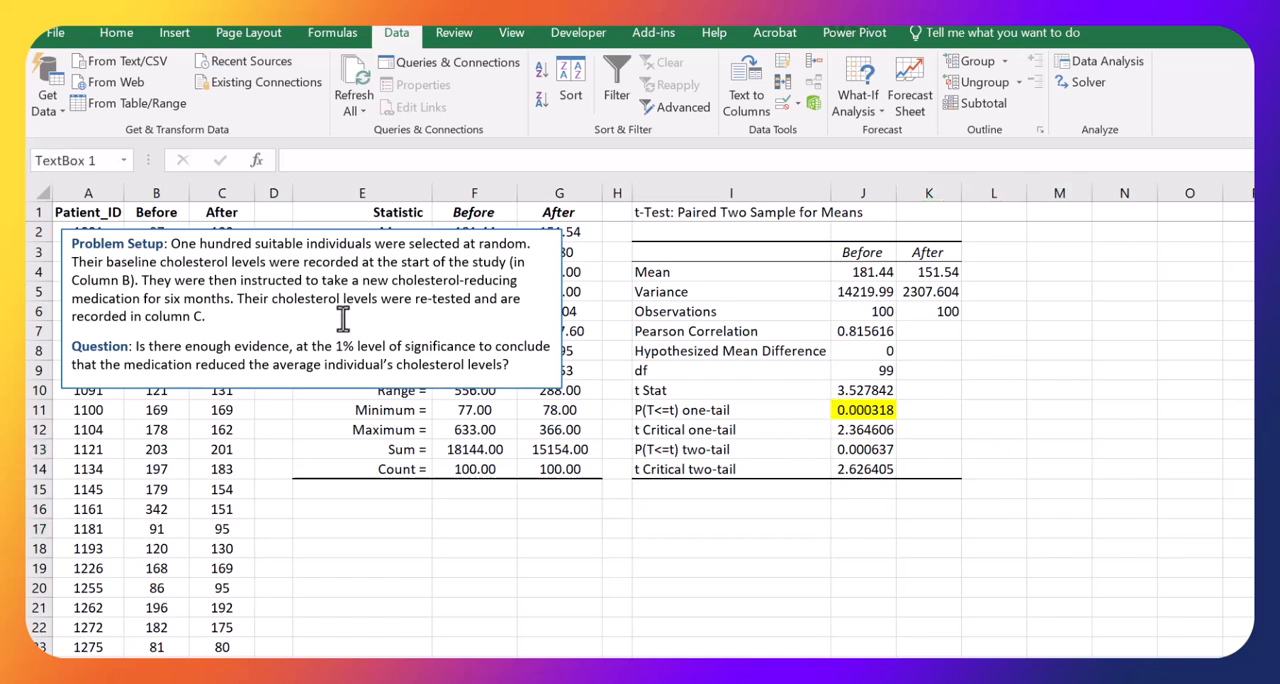
{"action": "left_click", "coordinate": [257, 318]}
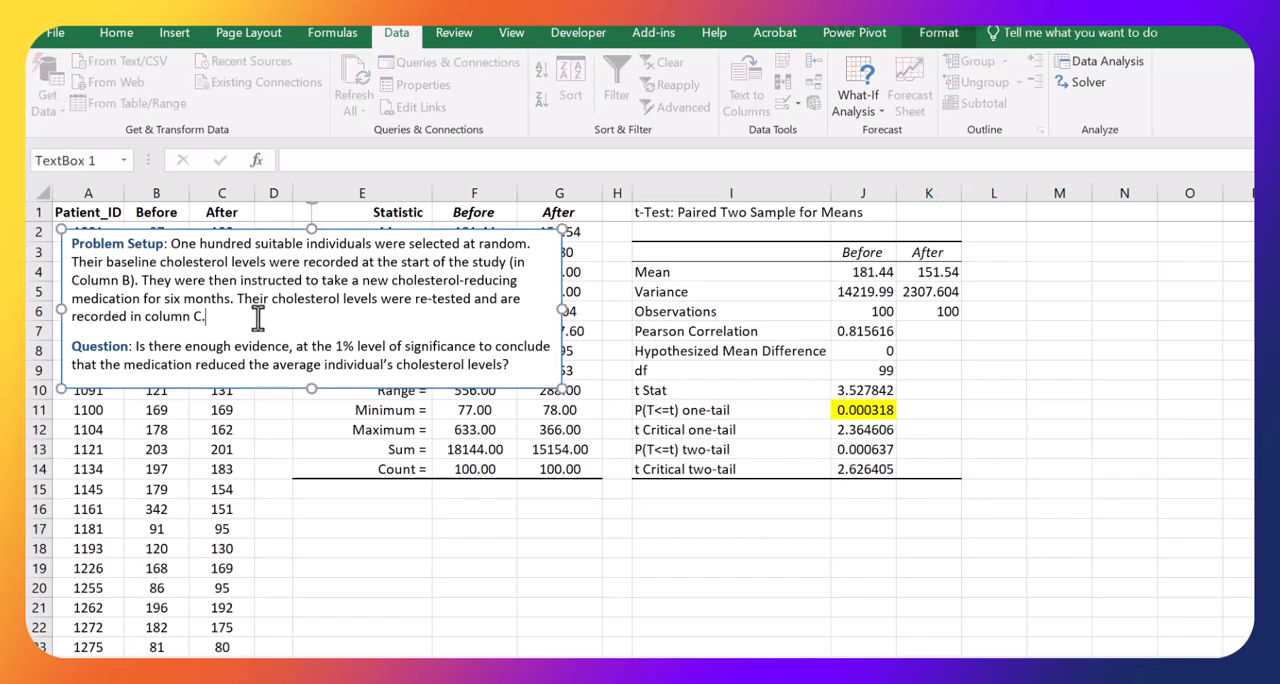
{"action": "mouse_move", "coordinate": [533, 364]}
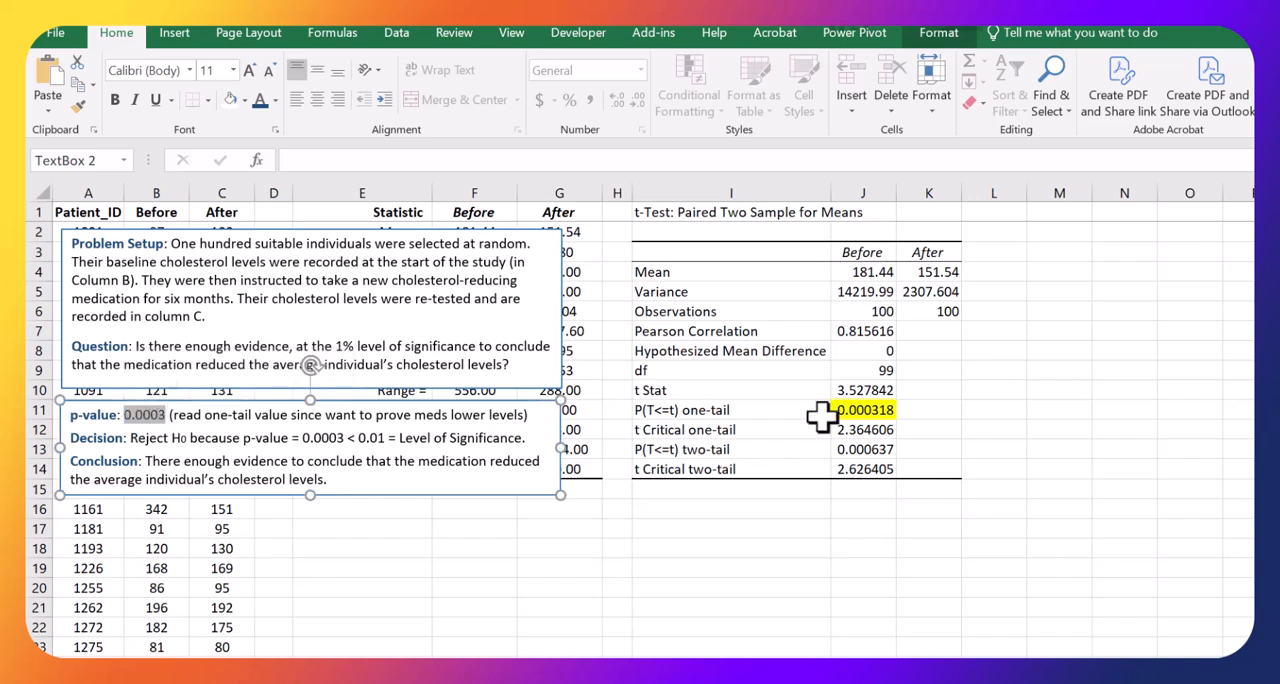
- Finish the conclusion text box with p-value 0.0003, reject H0, and conclusion
{"action": "left_click", "coordinate": [730, 409]}
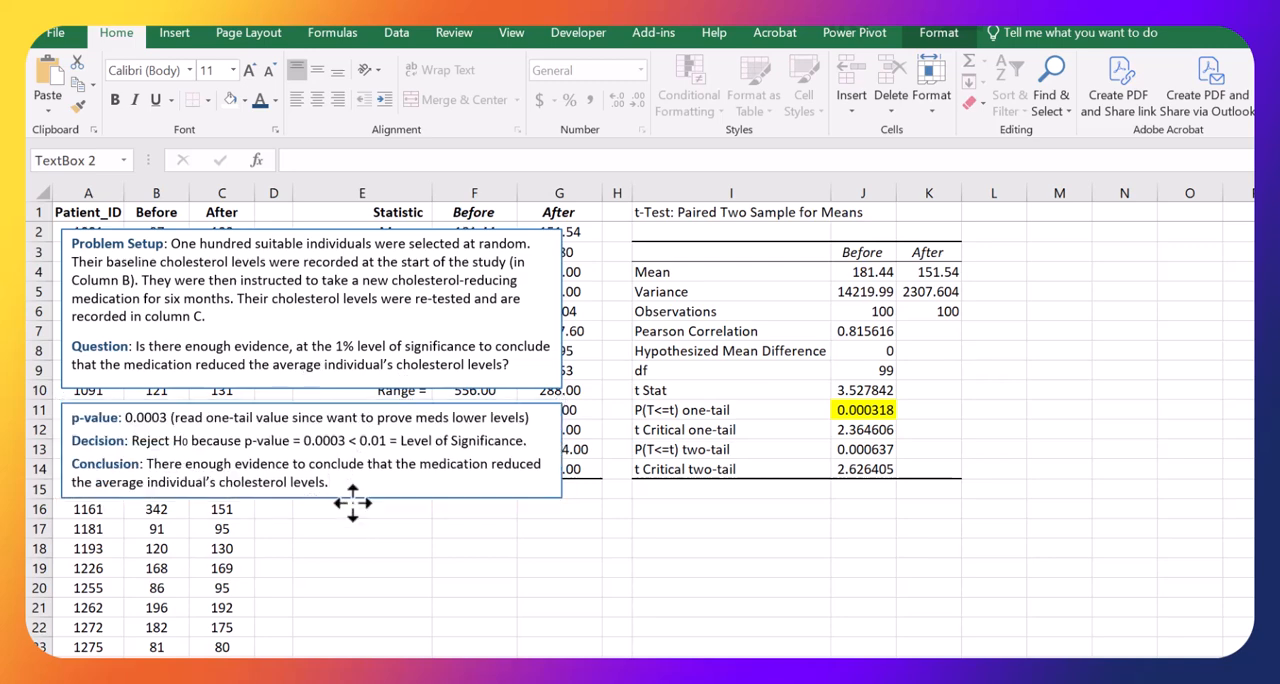
- Drag the text boxes below the data and t-test output tables
{"action": "left_click_drag", "start_coordinate": [352, 500], "coordinate": [928, 590]}
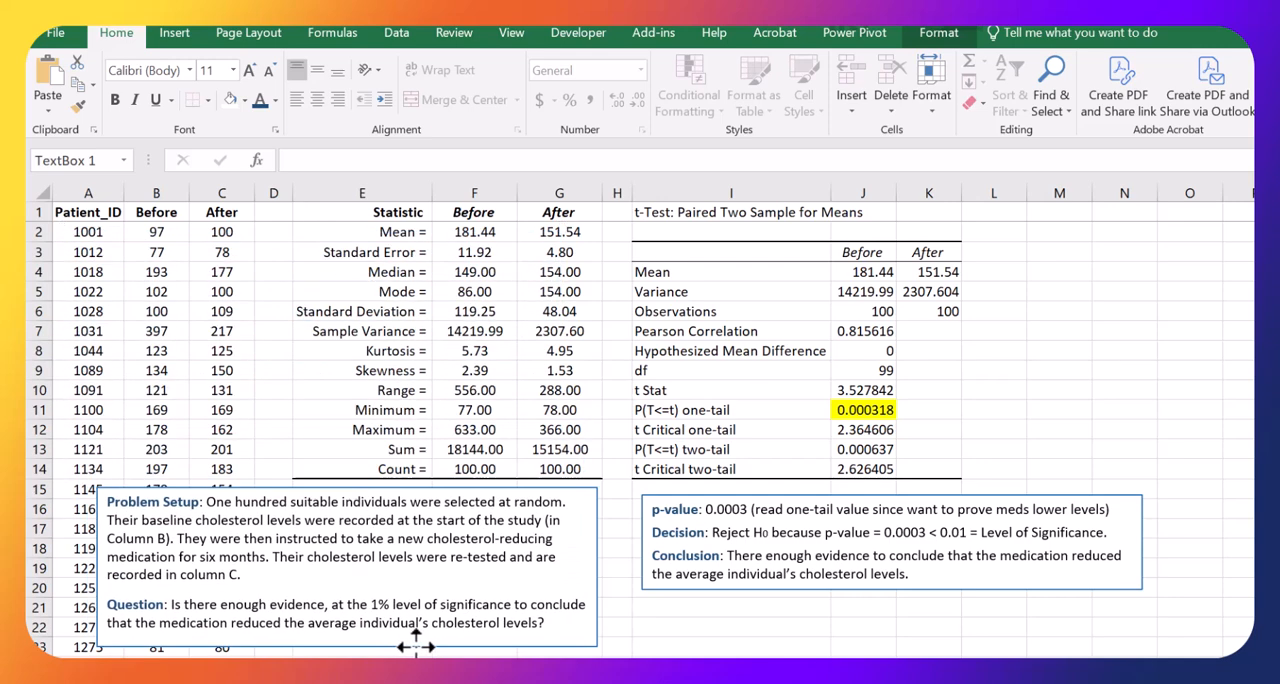
{"action": "left_click", "coordinate": [890, 540]}
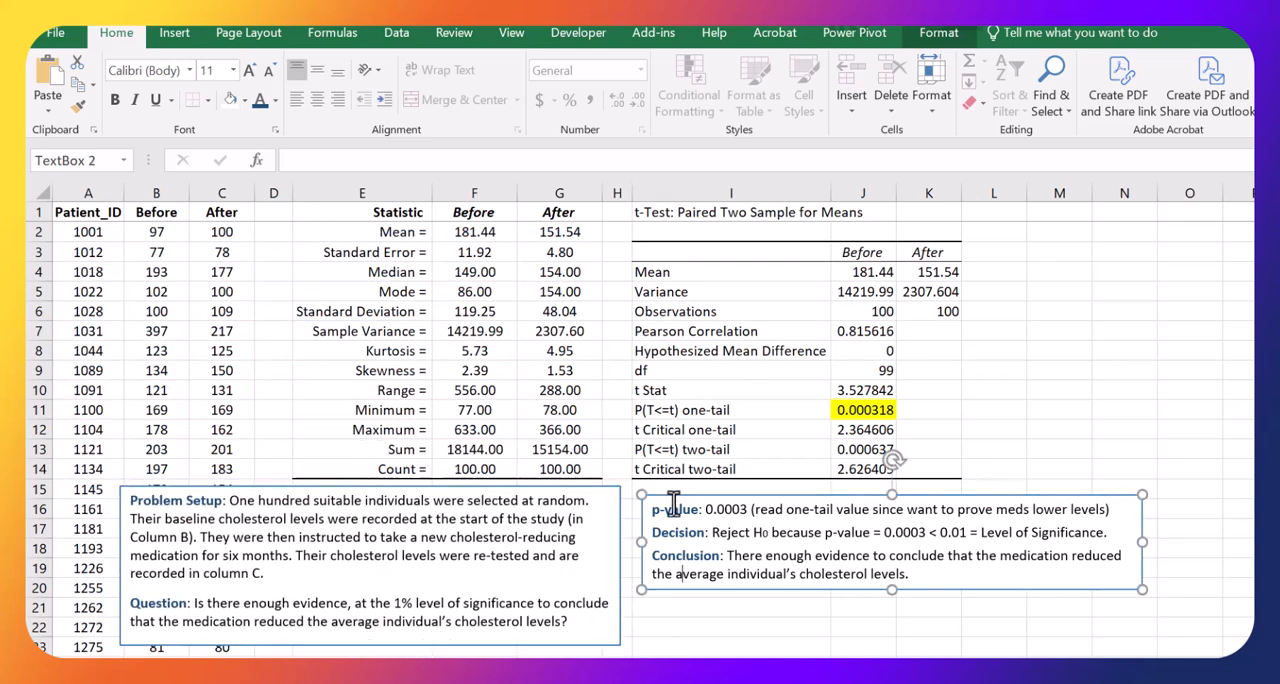